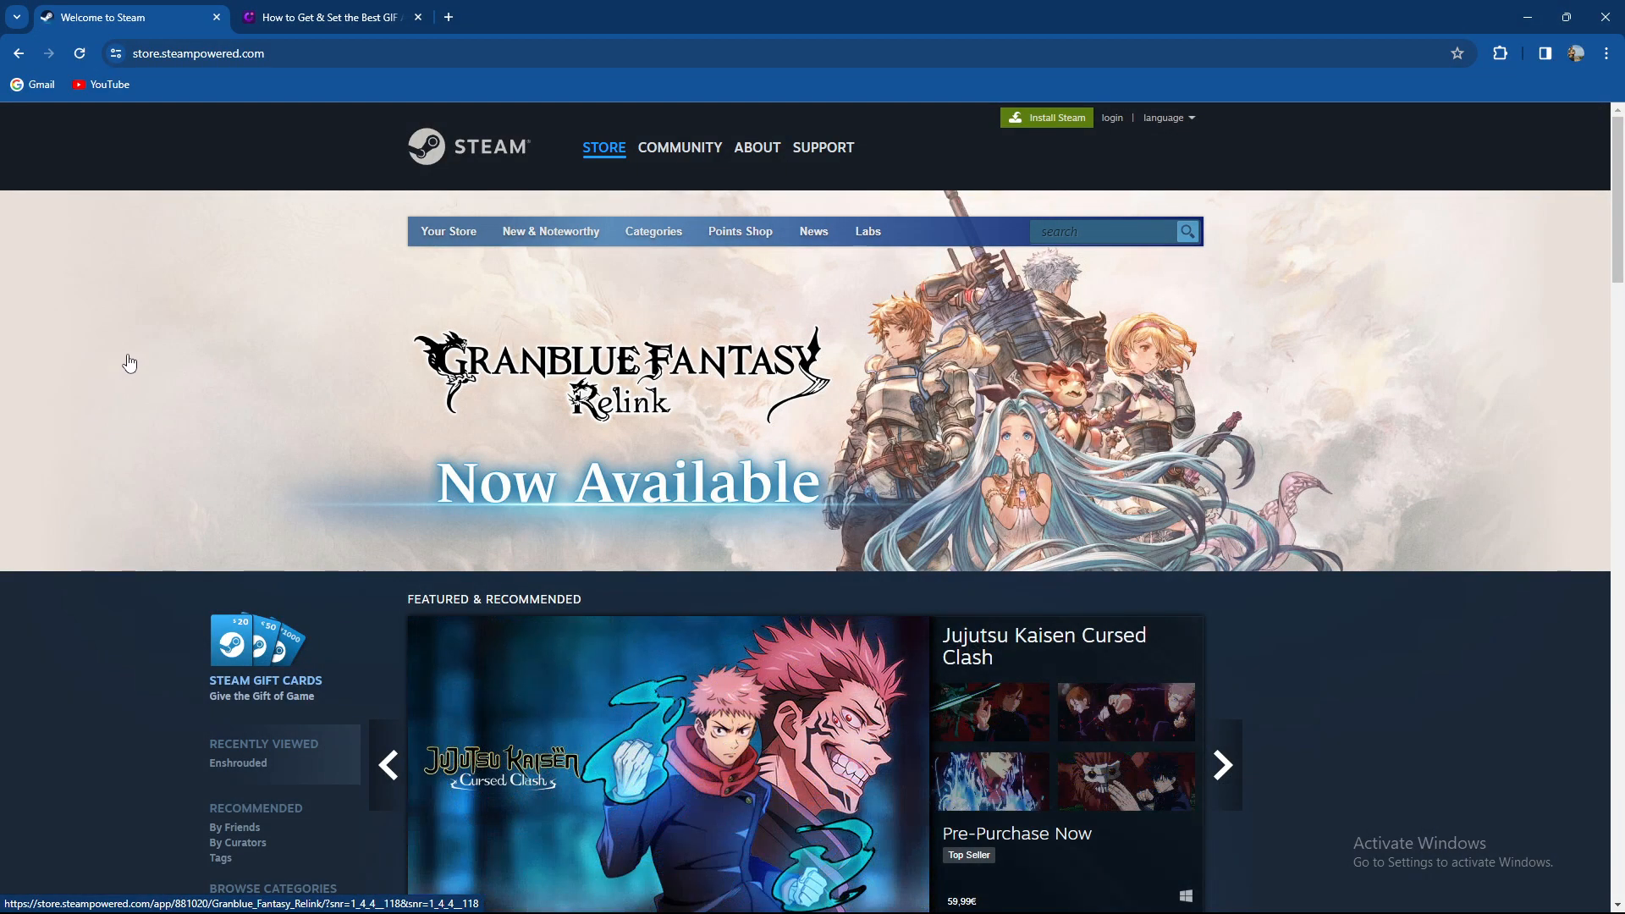
pyautogui.moveTo(112, 386)
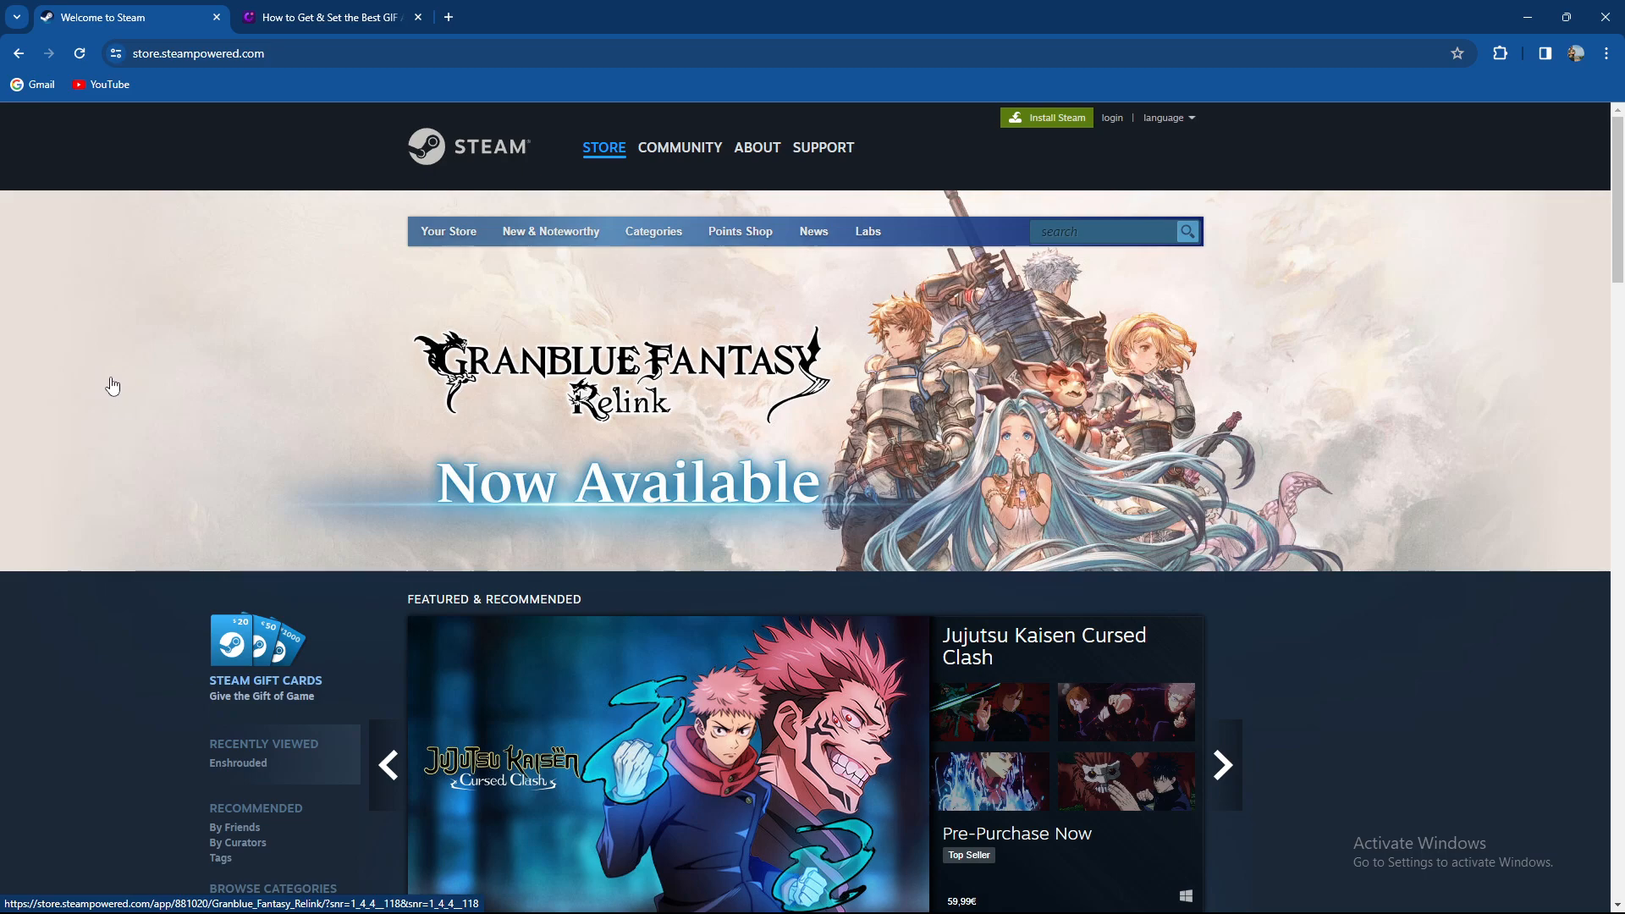
pyautogui.moveTo(259, 225)
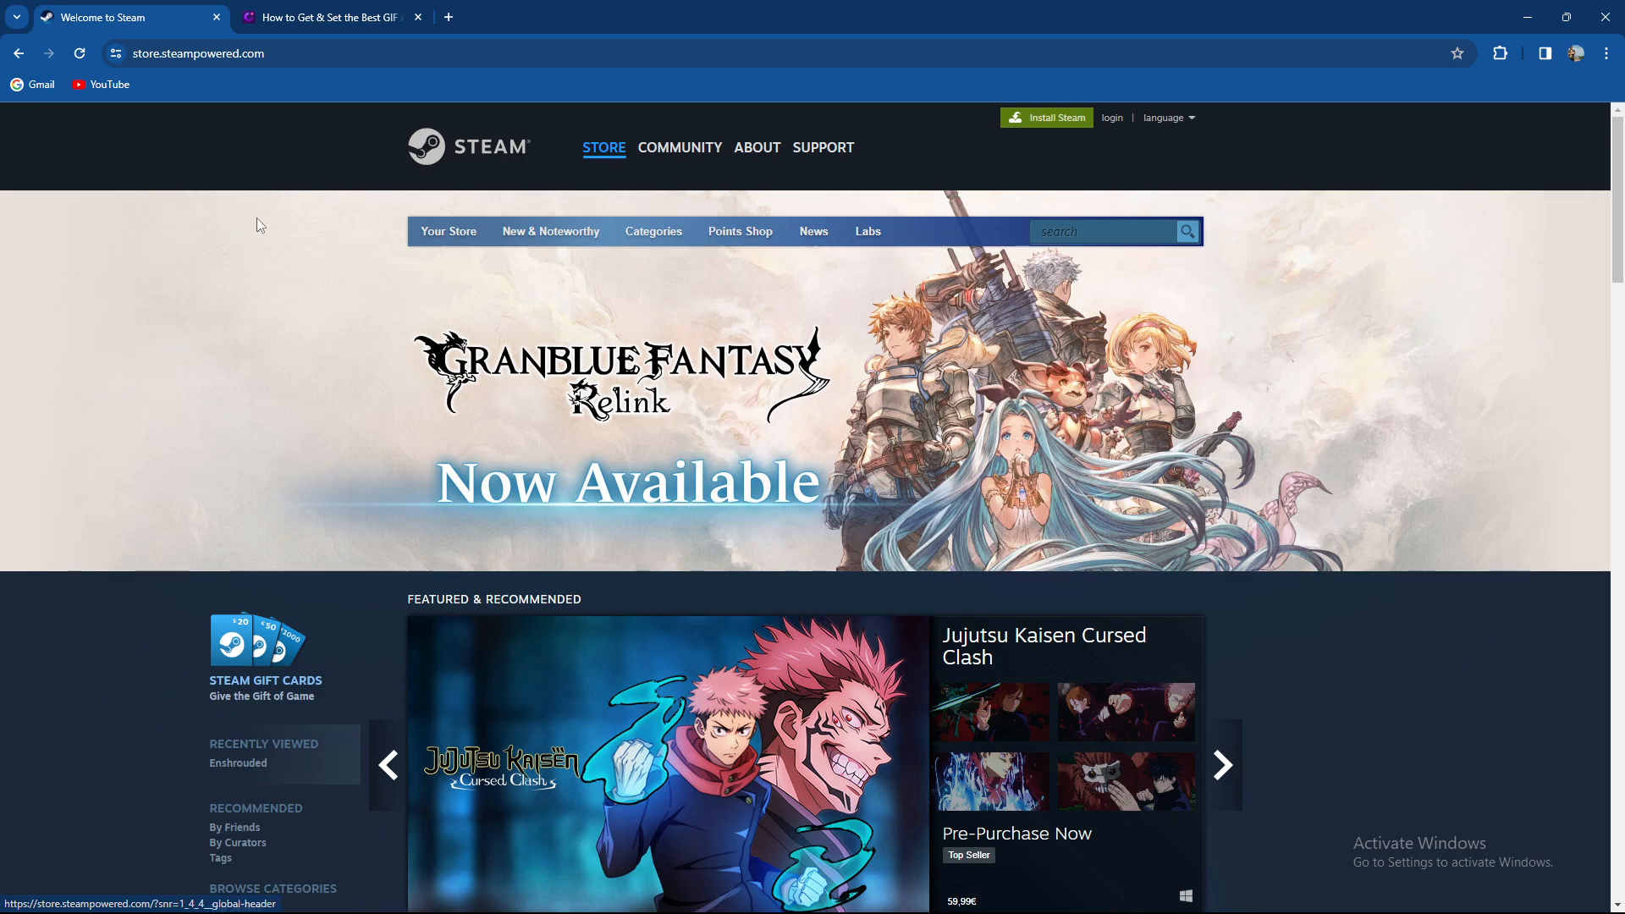
# Step: Switch to the DemoCreator Steam GIF avatar article and scroll to its anime-avatar steps
pyautogui.click(1223, 765)
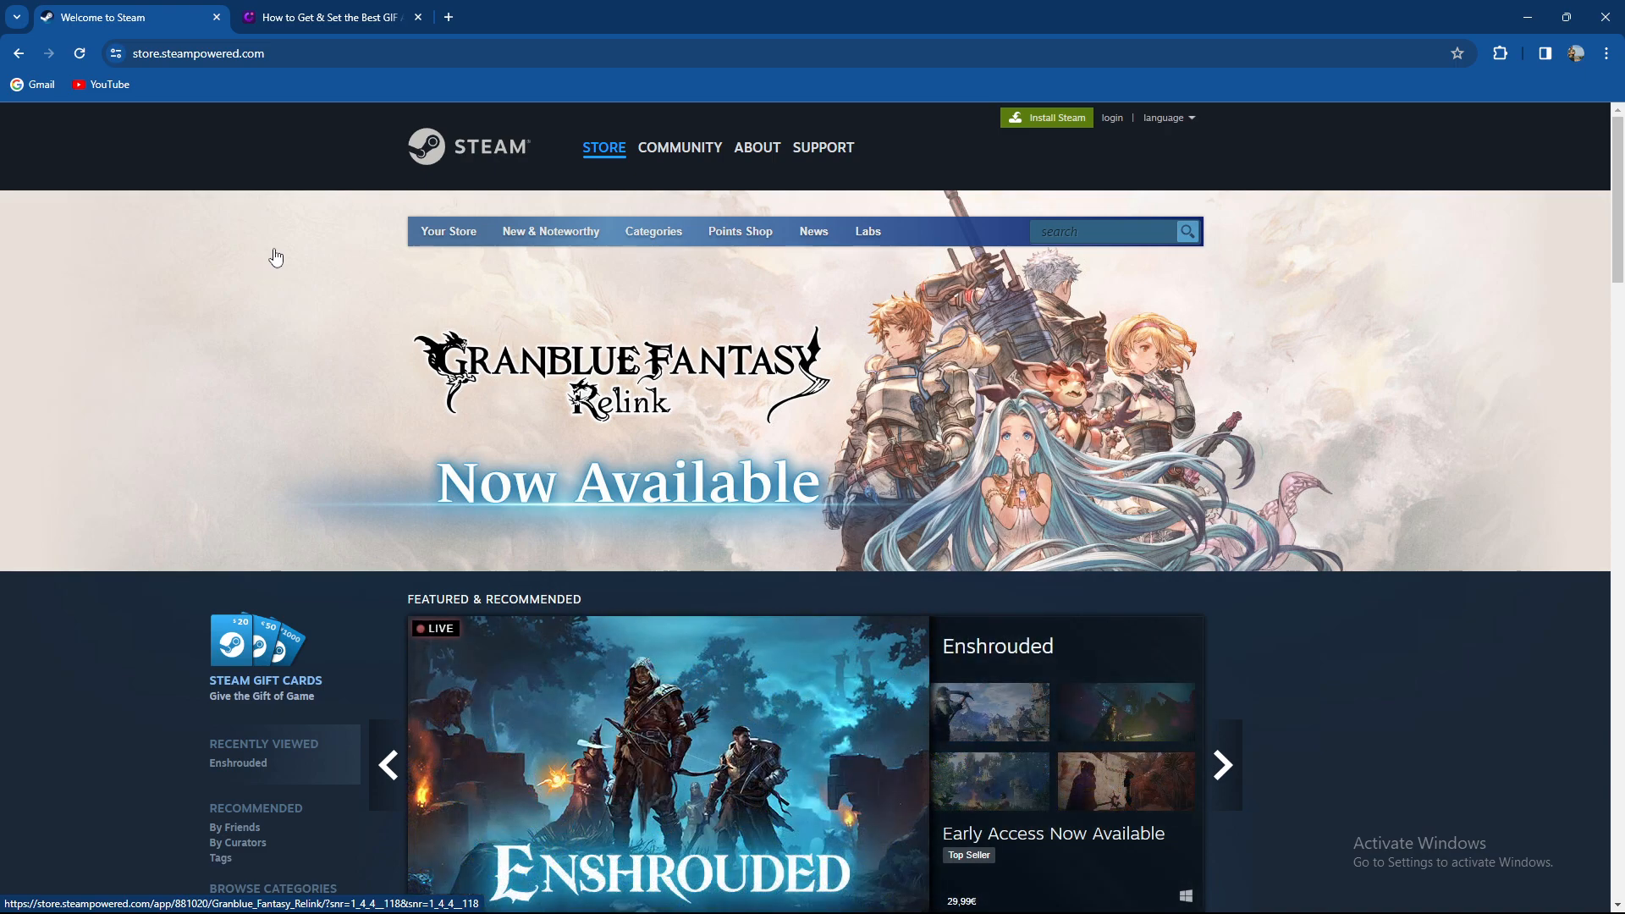
pyautogui.click(327, 17)
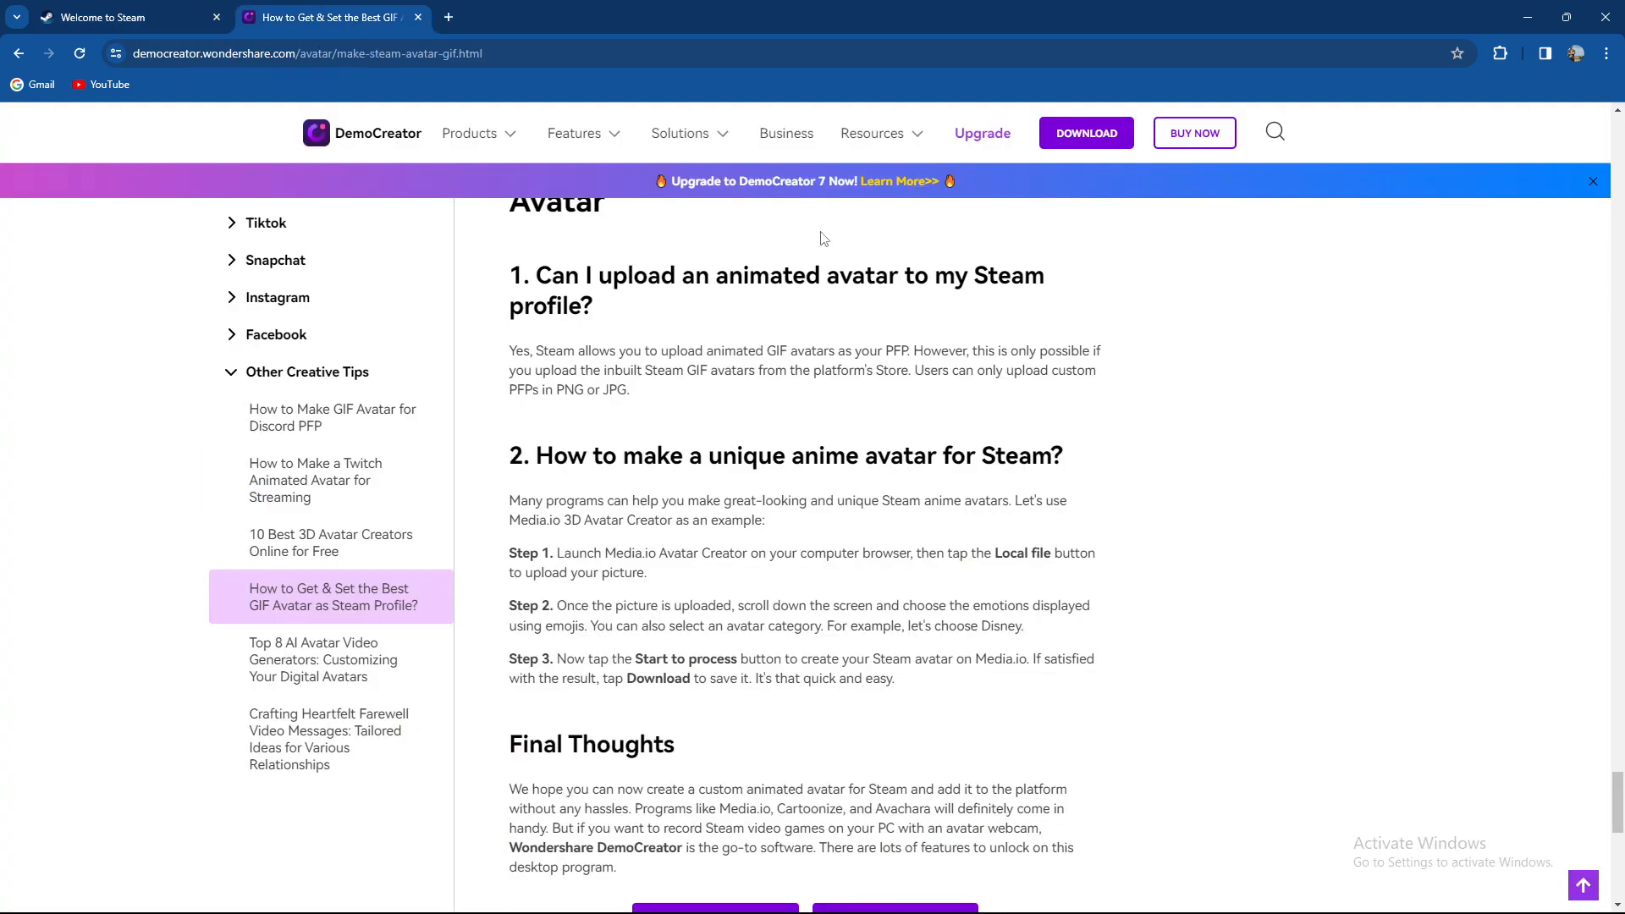
pyautogui.moveTo(832, 325)
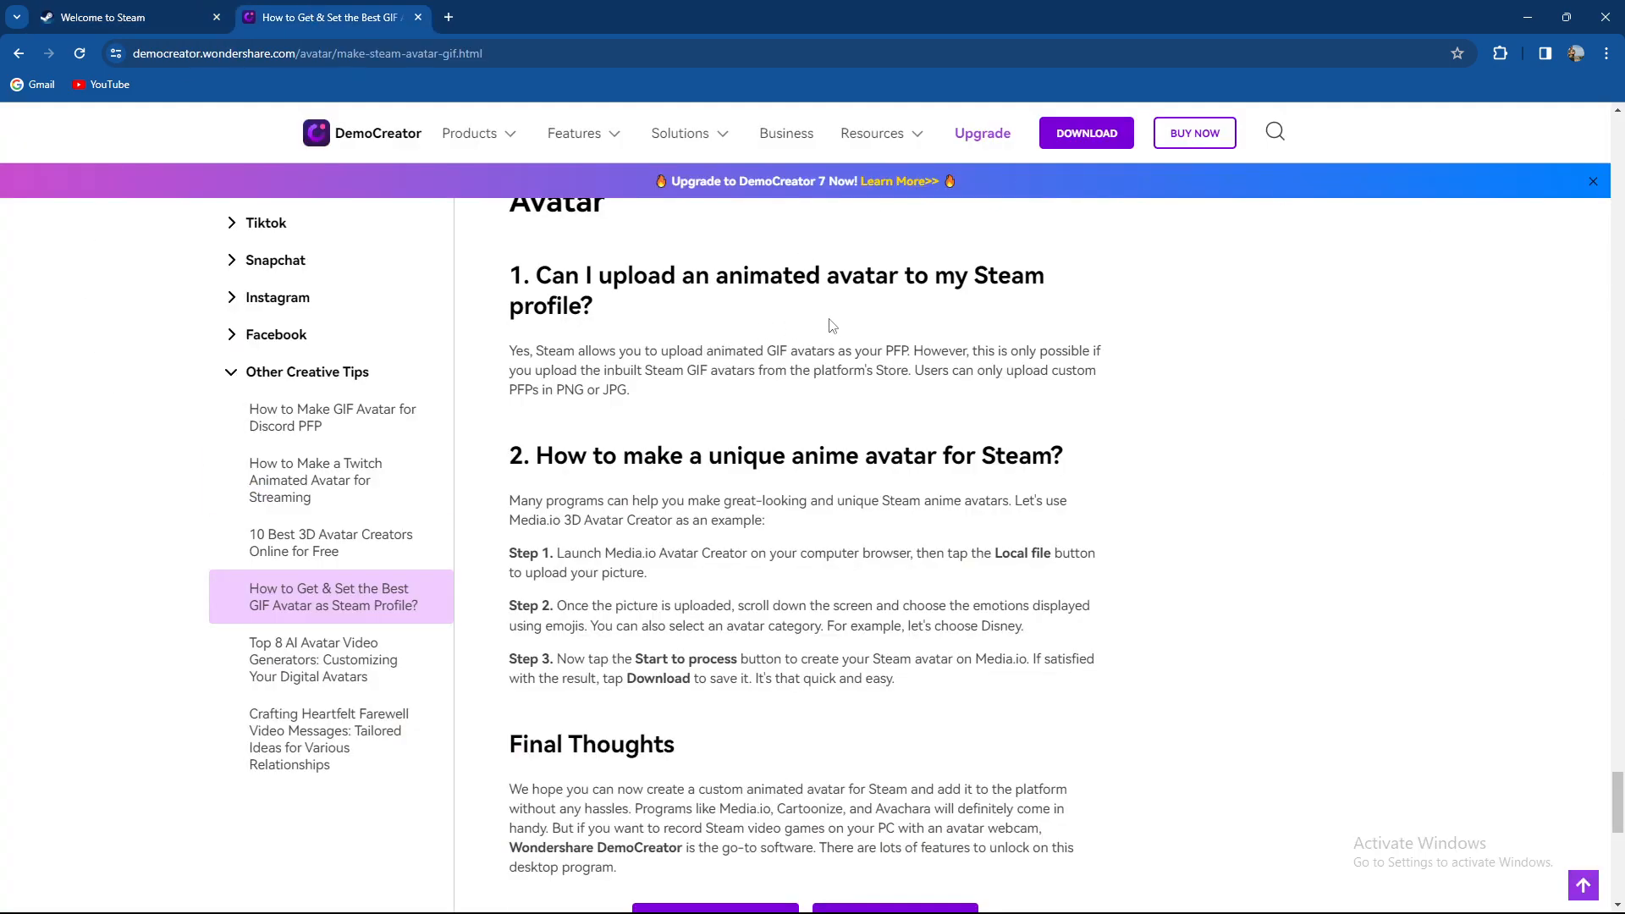
pyautogui.moveTo(824, 330)
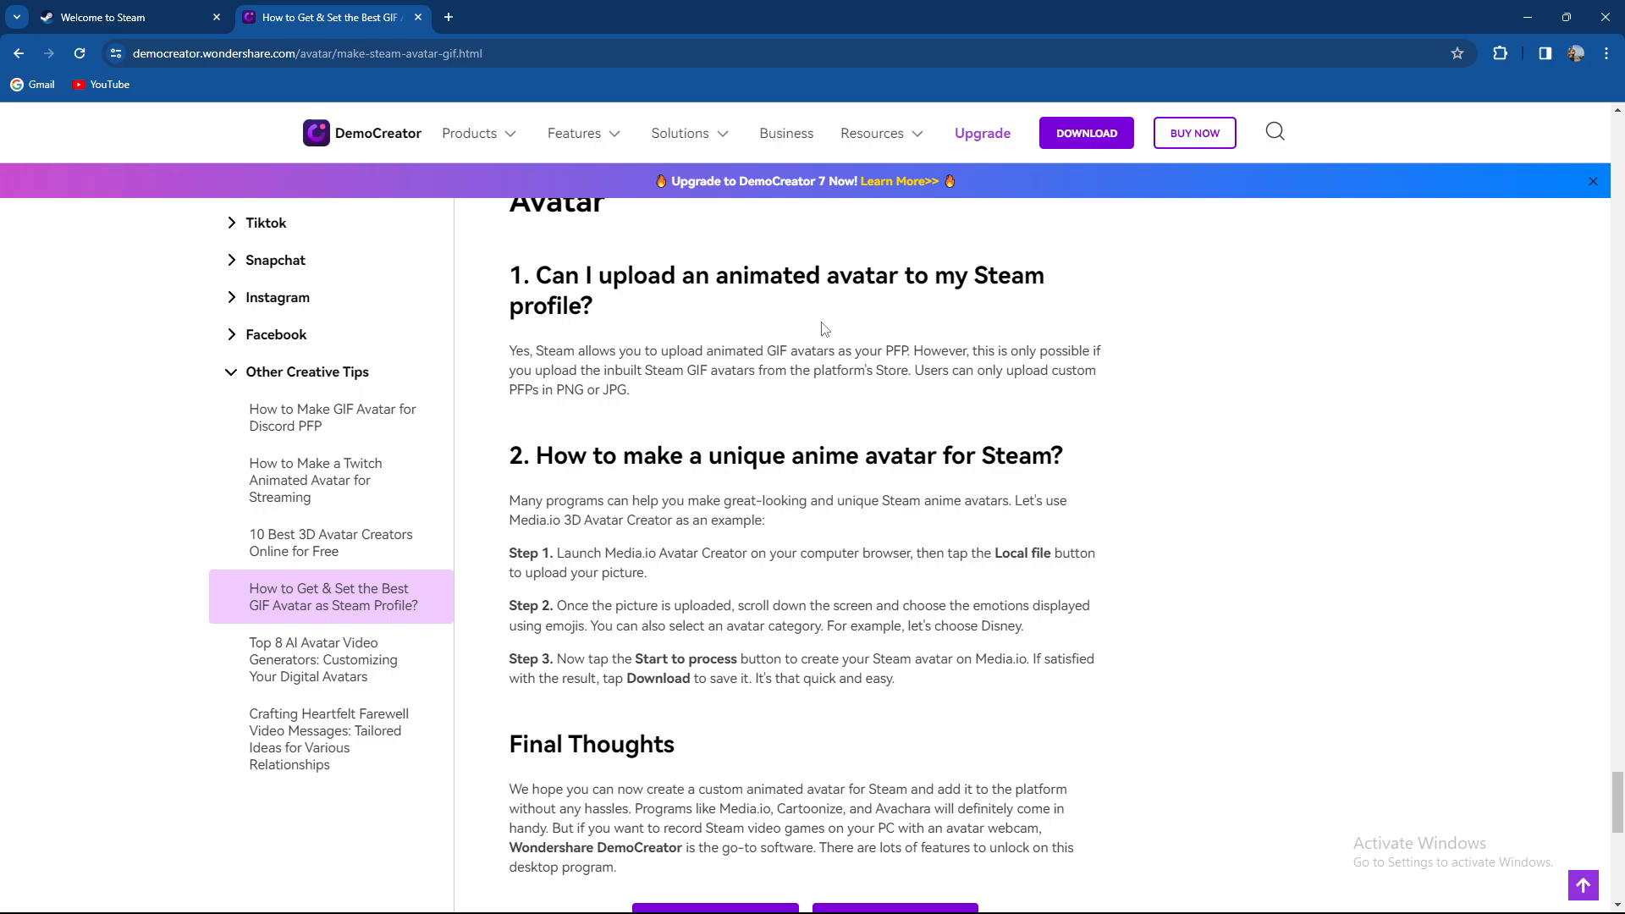
pyautogui.moveTo(672, 312)
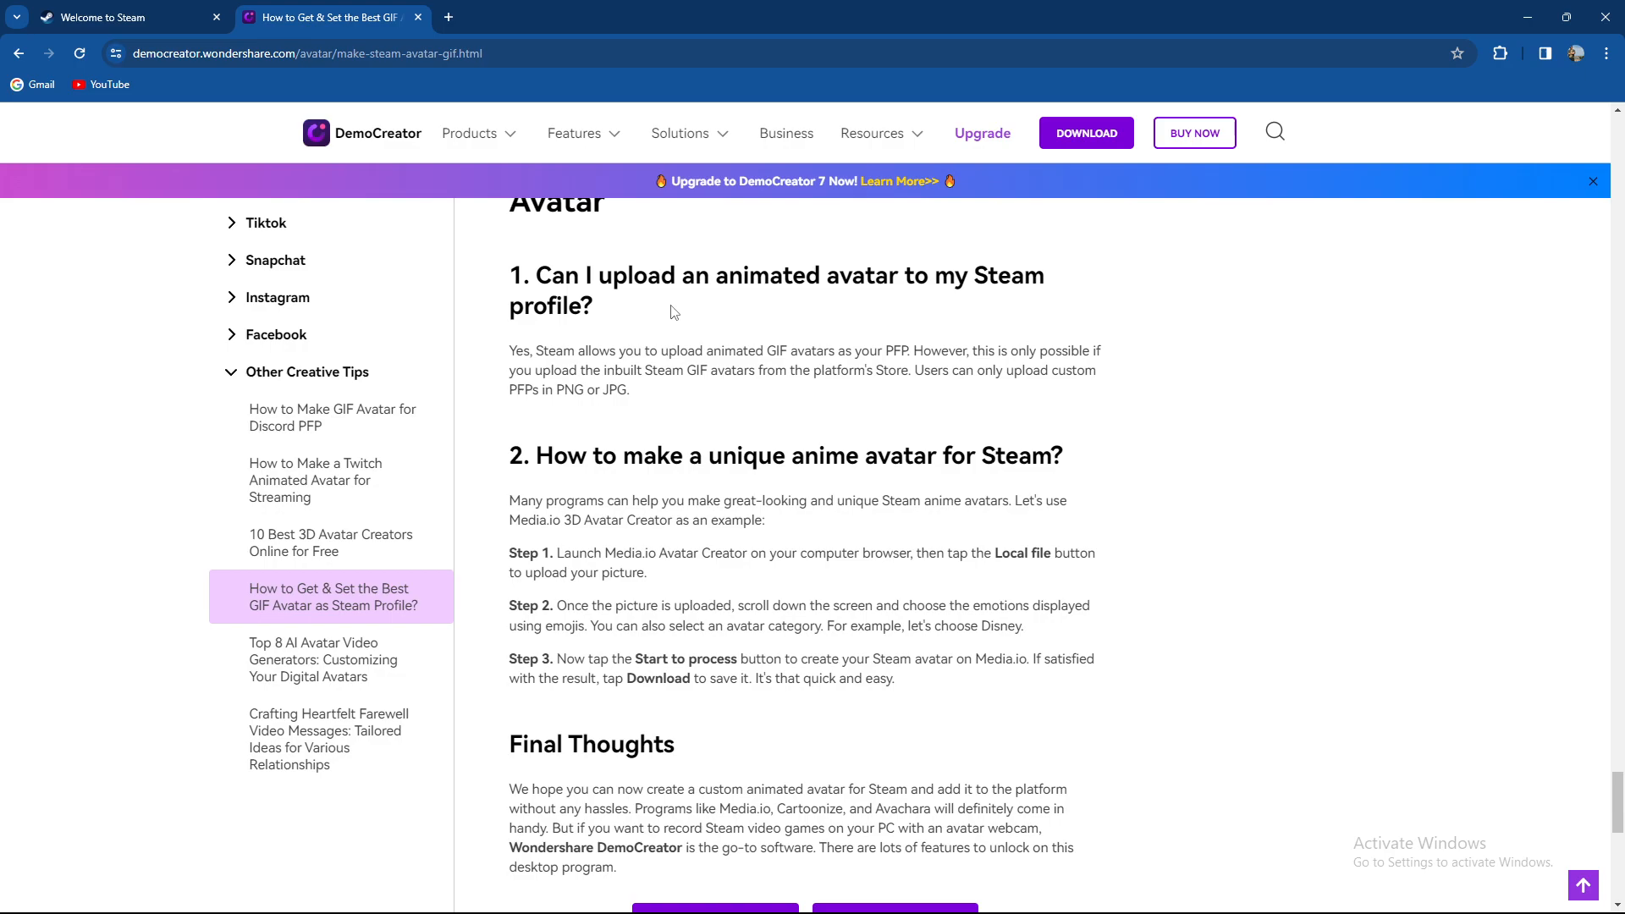
pyautogui.moveTo(661, 442)
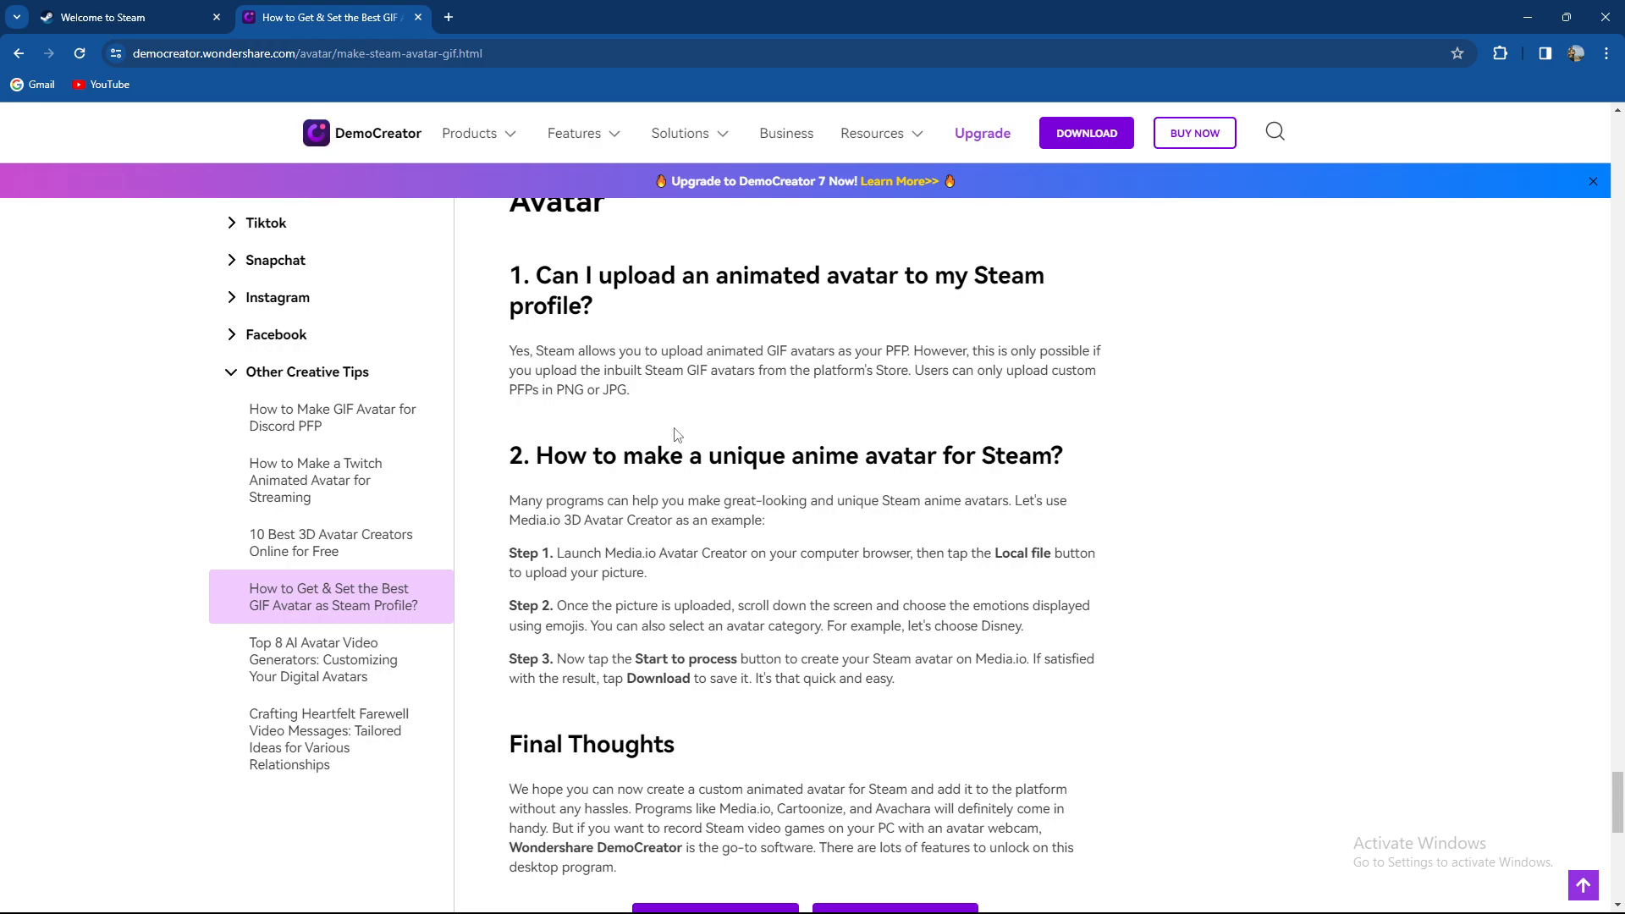
pyautogui.moveTo(1613, 634)
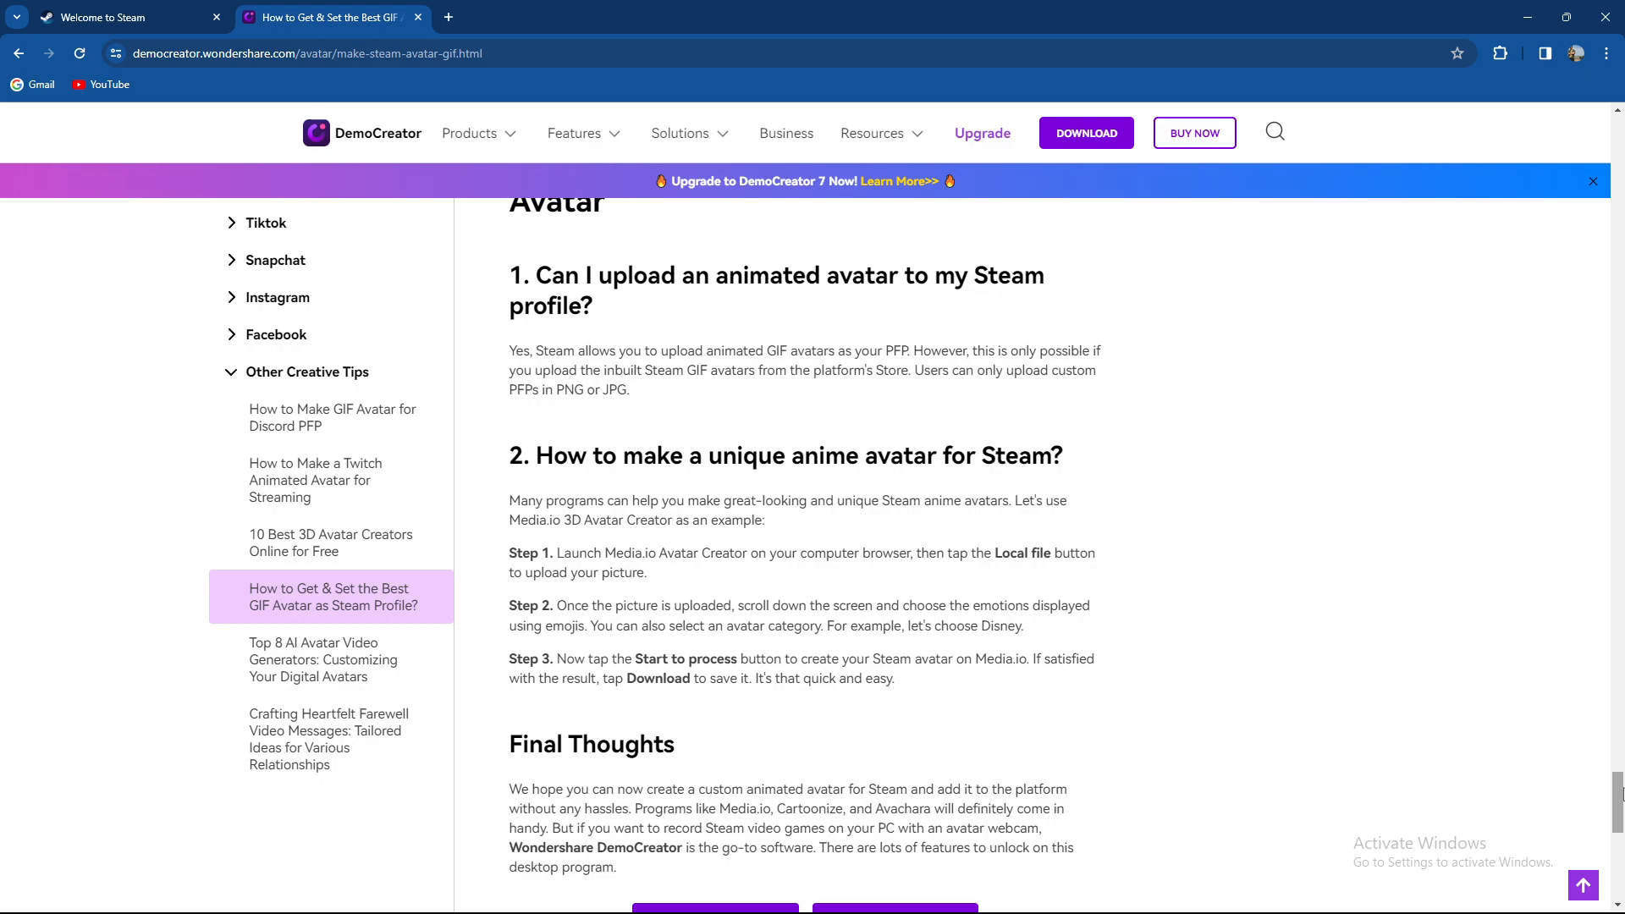
pyautogui.scroll(-3)
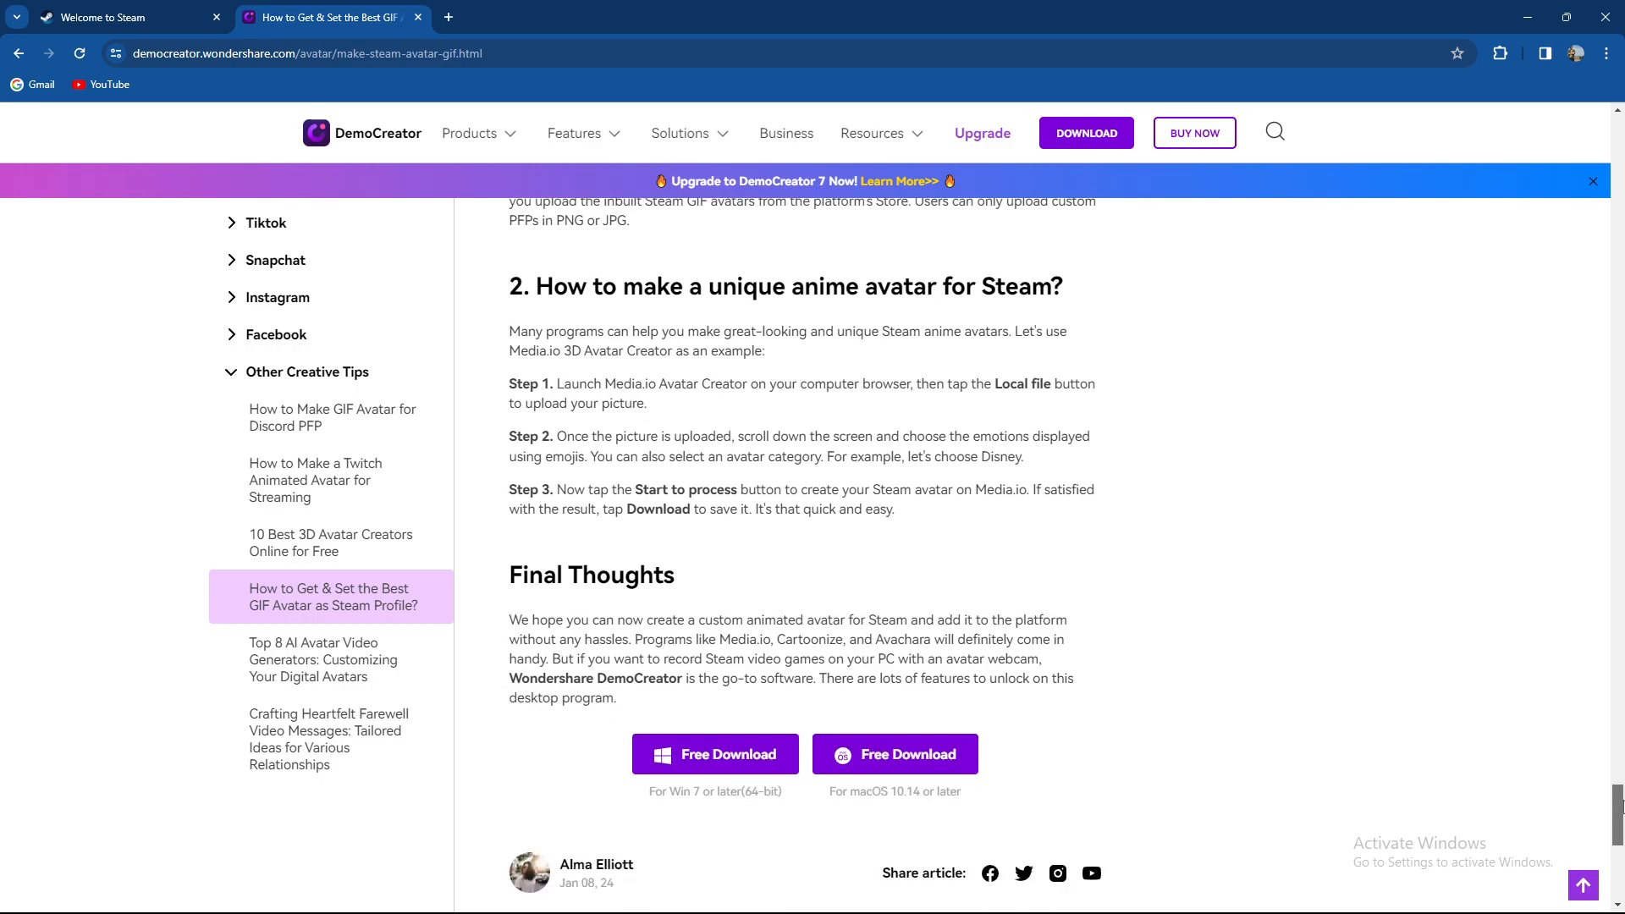
pyautogui.scroll(-3)
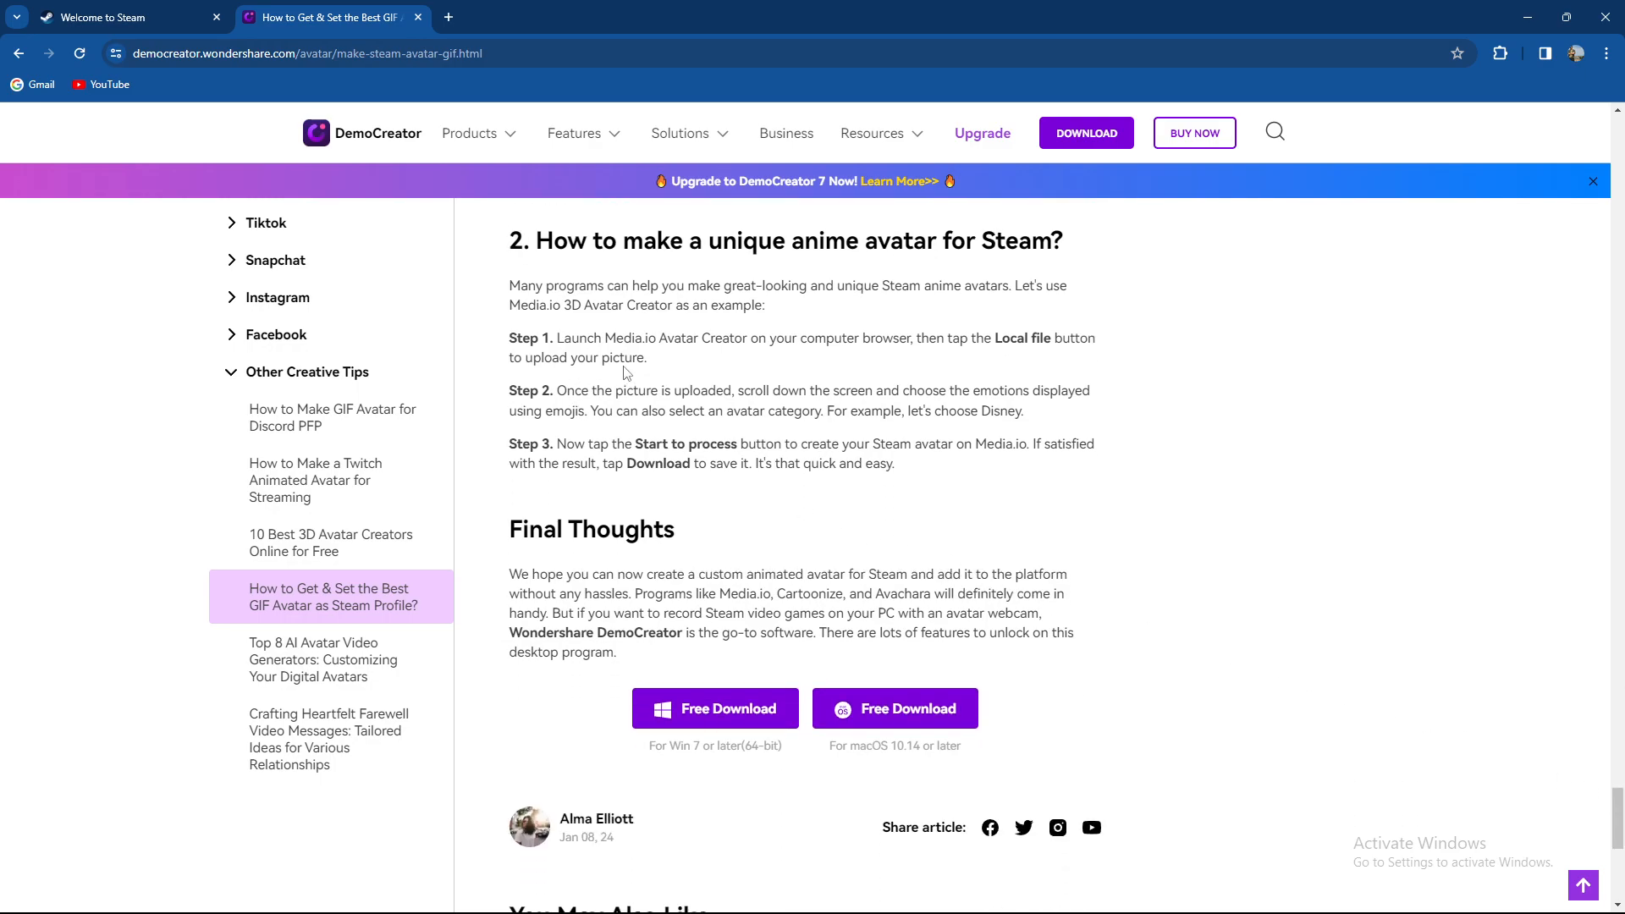
pyautogui.moveTo(655, 371)
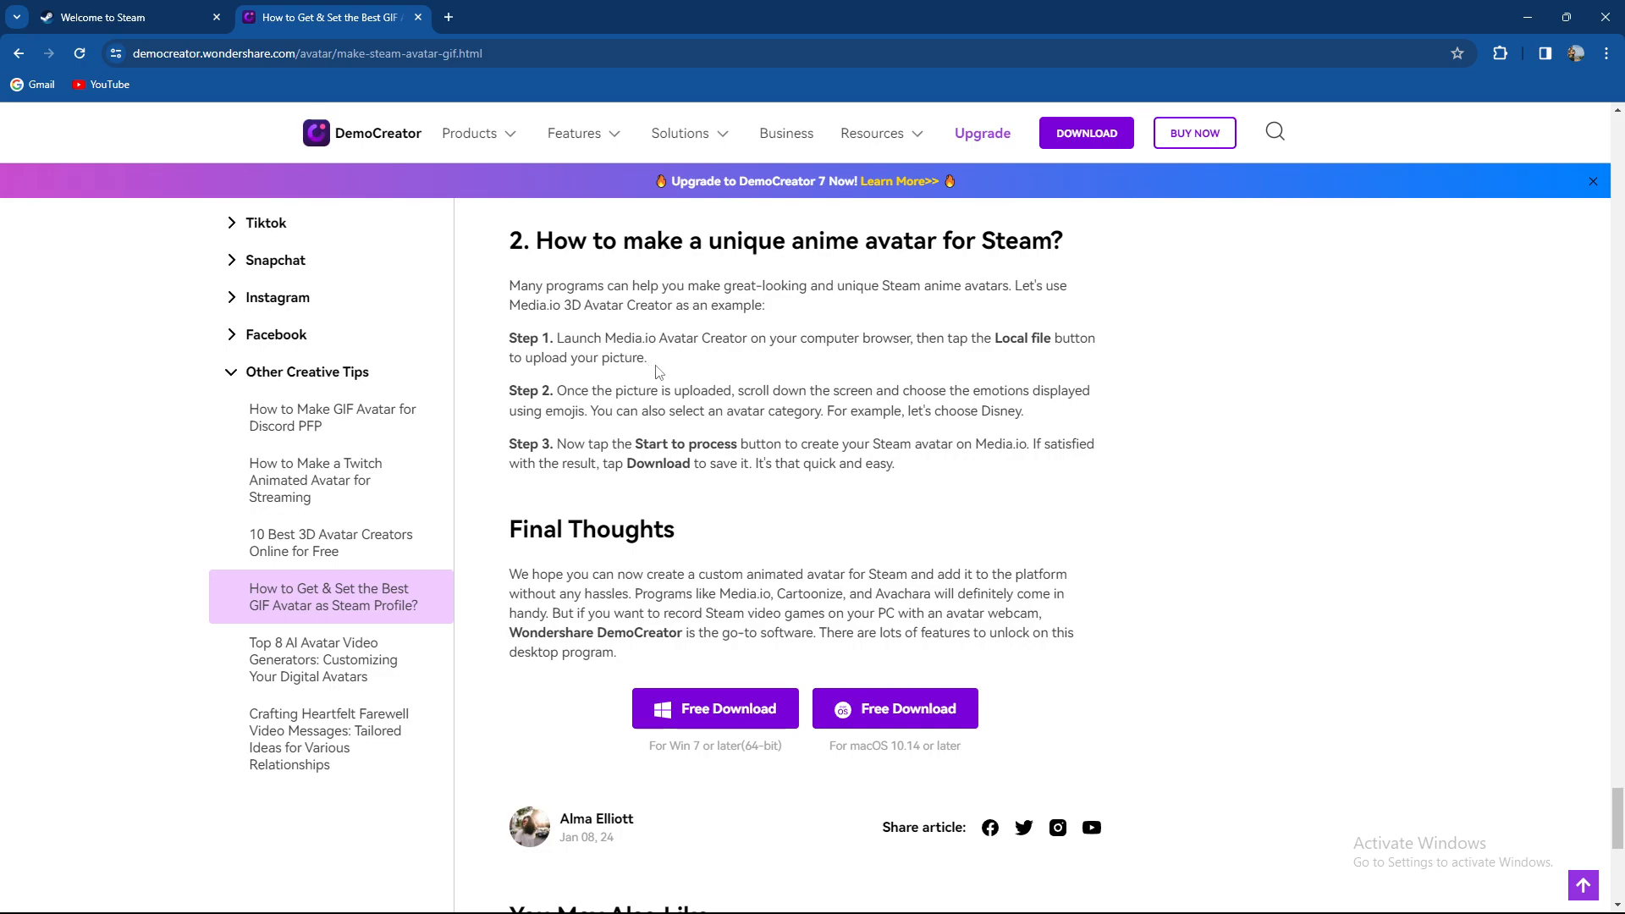
pyautogui.moveTo(943, 366)
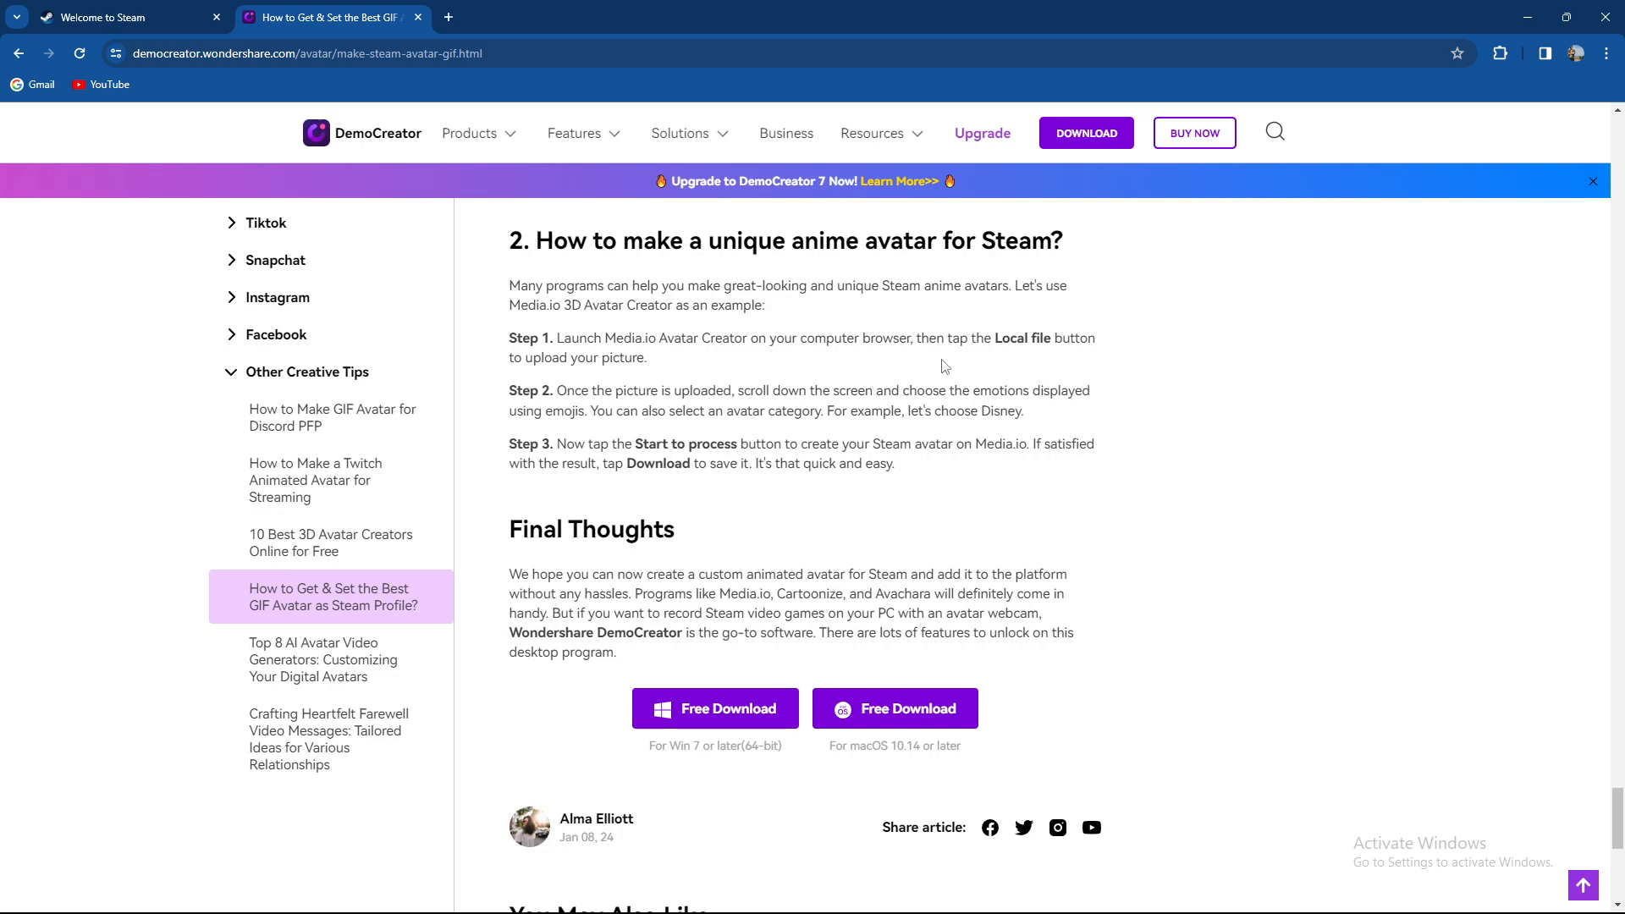
pyautogui.moveTo(536, 386)
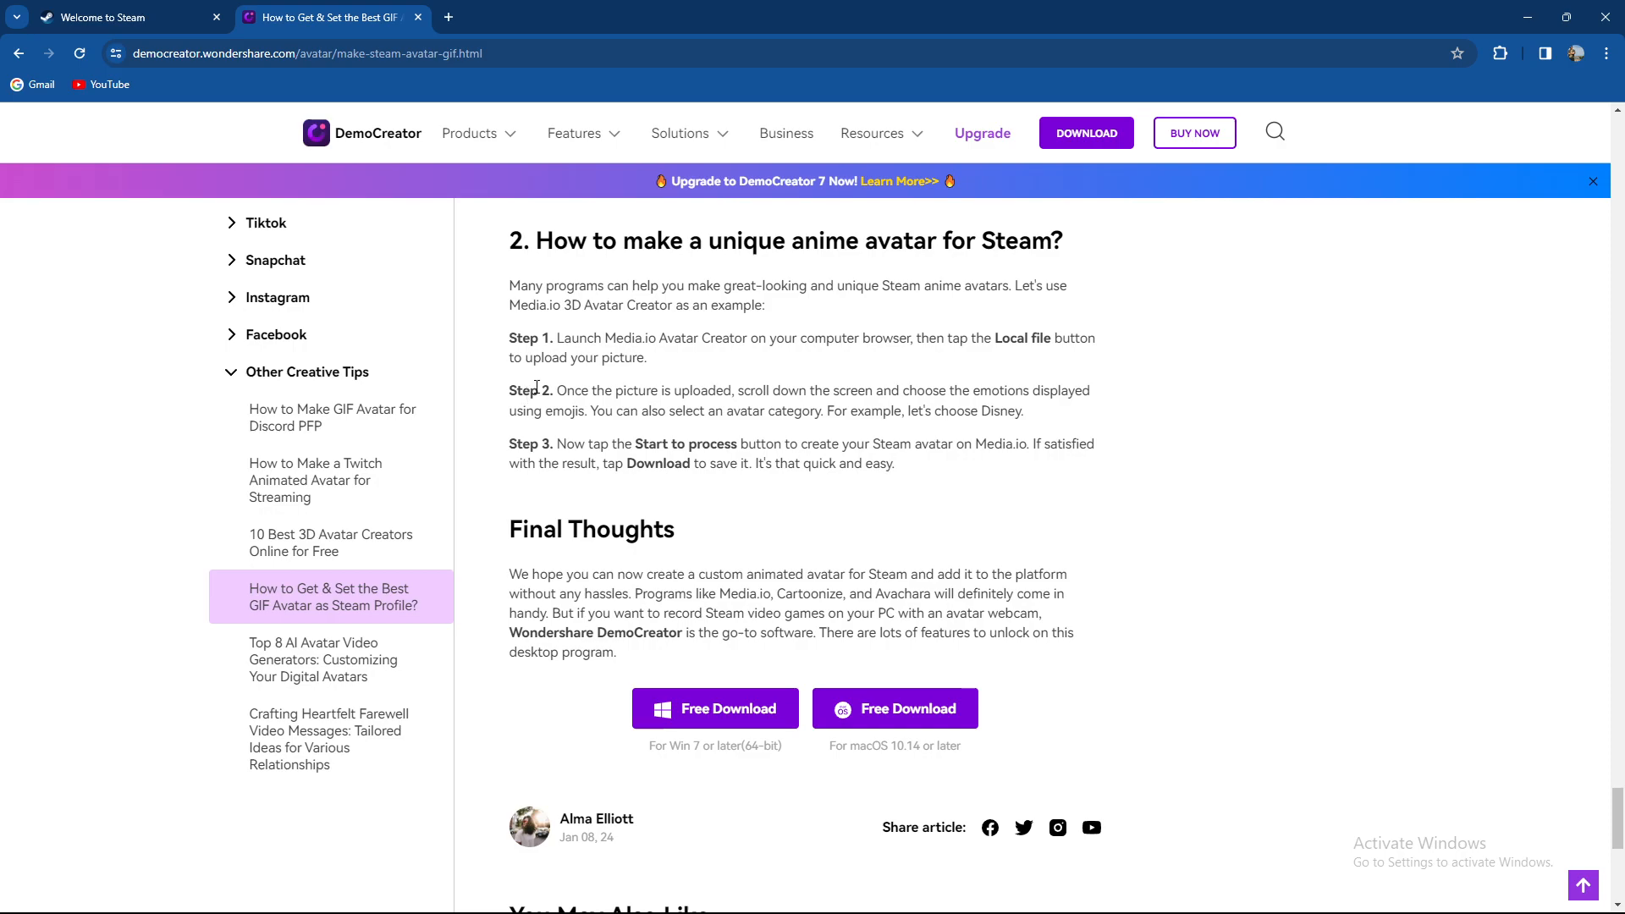
pyautogui.moveTo(751, 402)
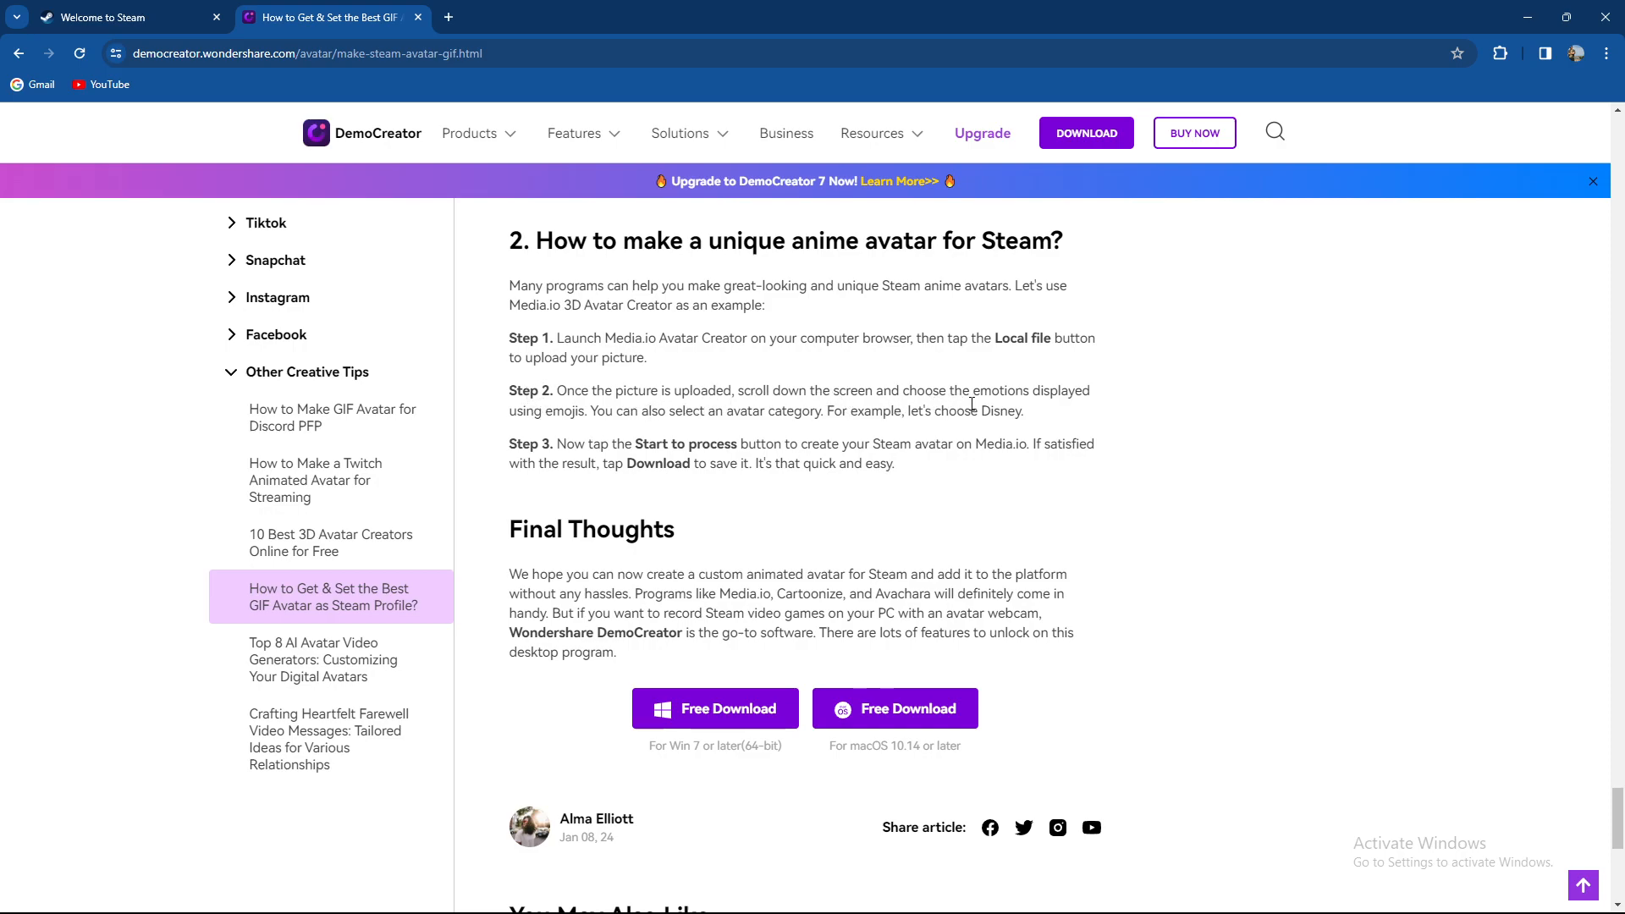
pyautogui.moveTo(583, 437)
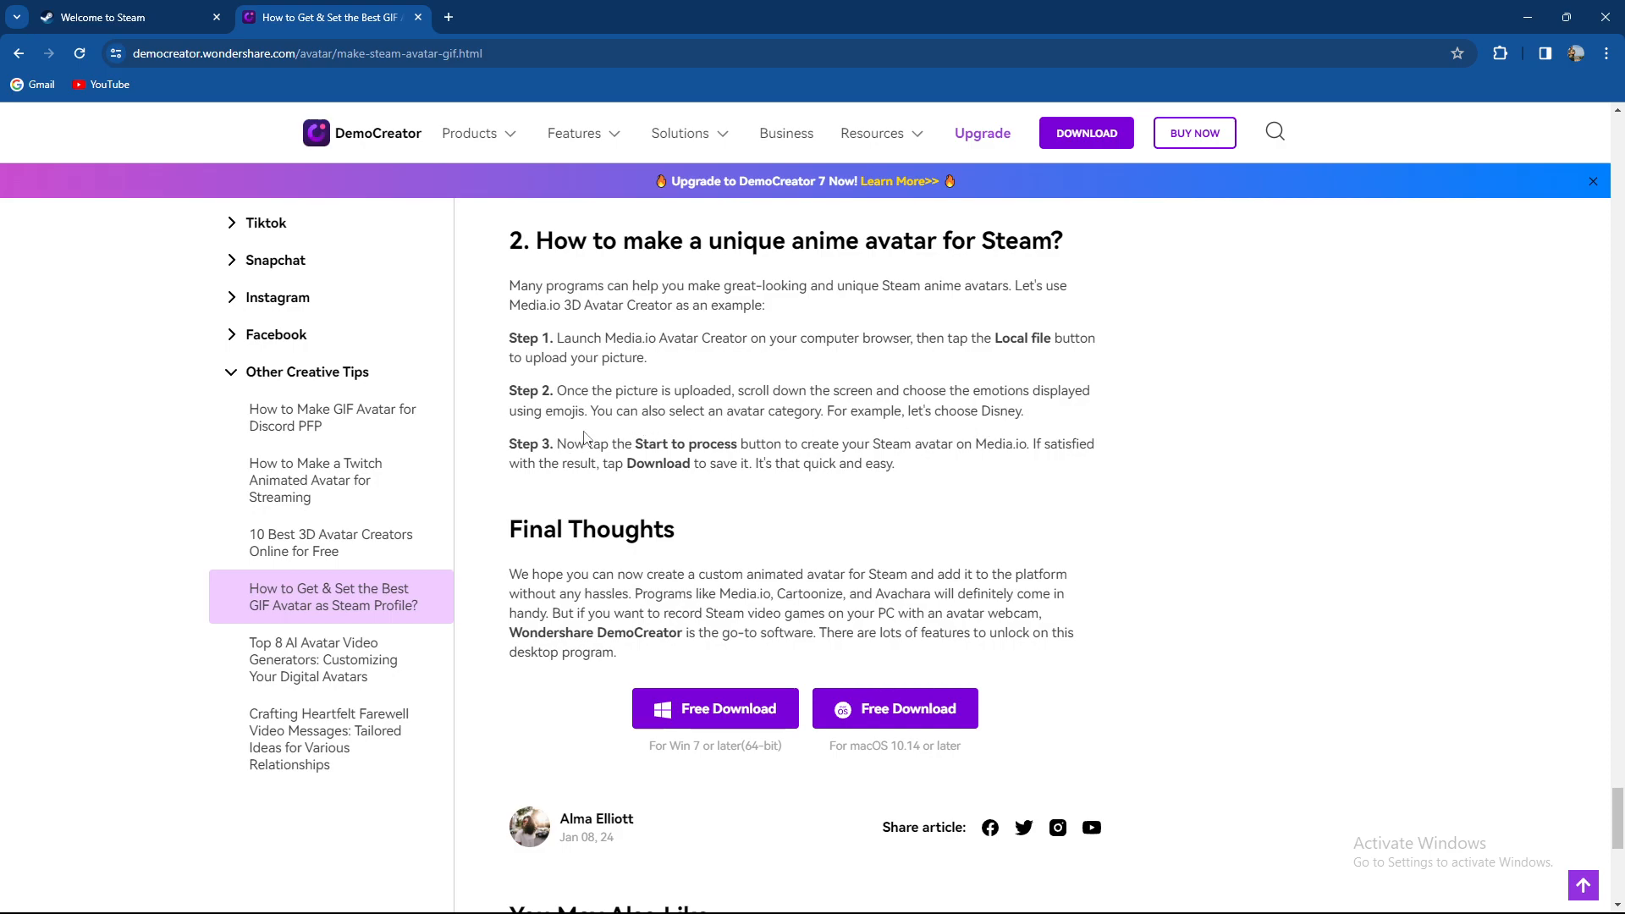
pyautogui.moveTo(587, 485)
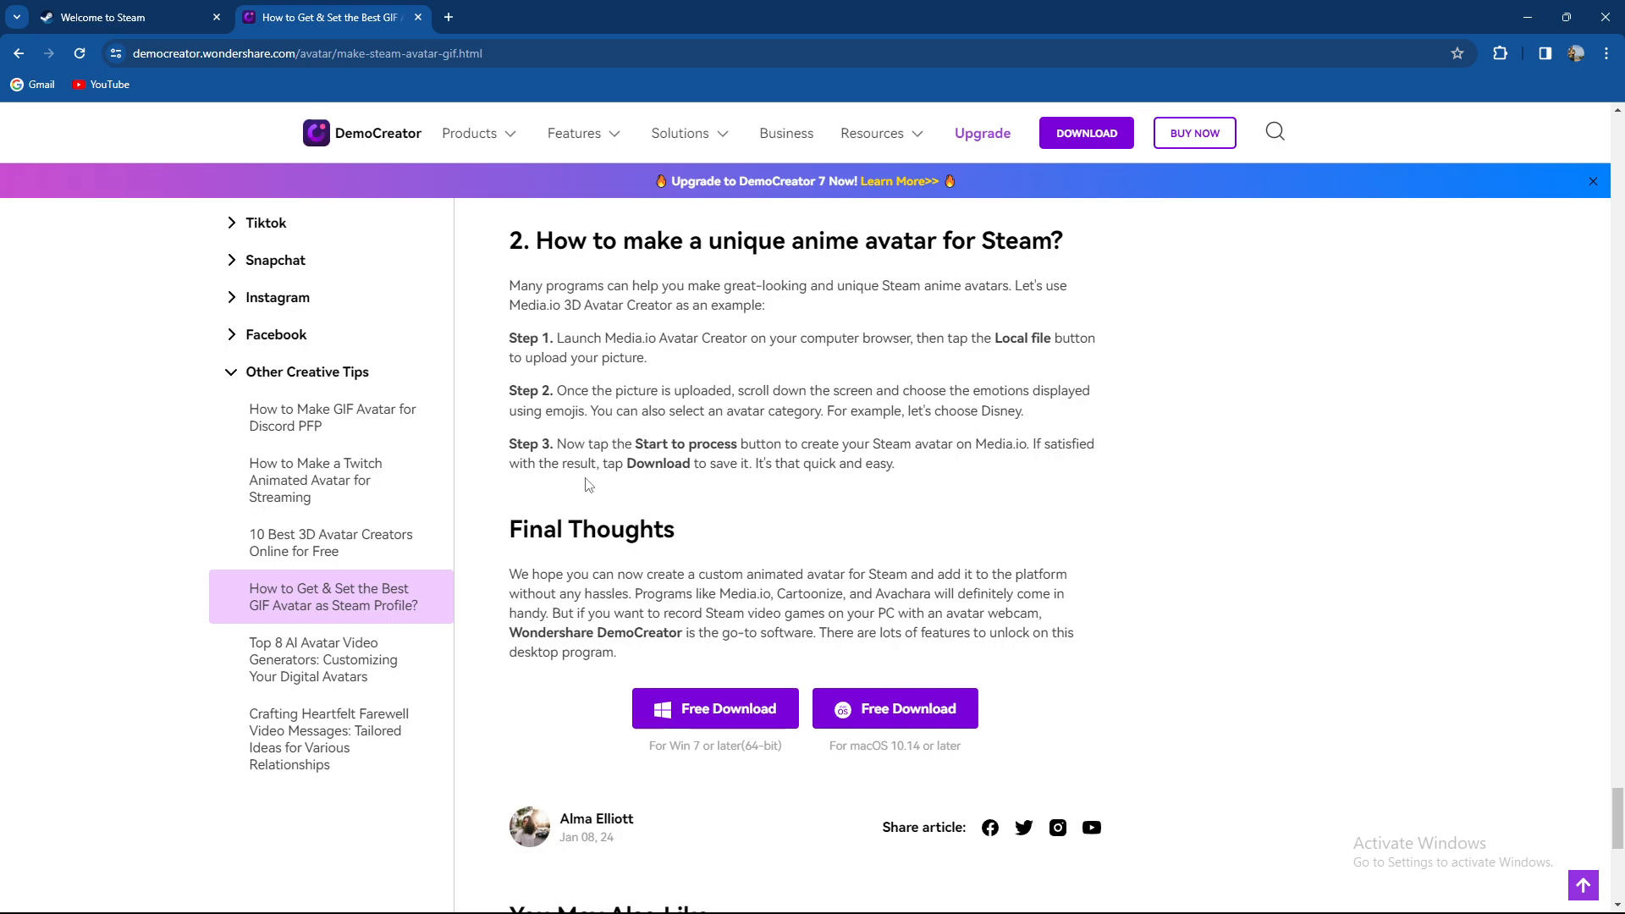
pyautogui.moveTo(881, 458)
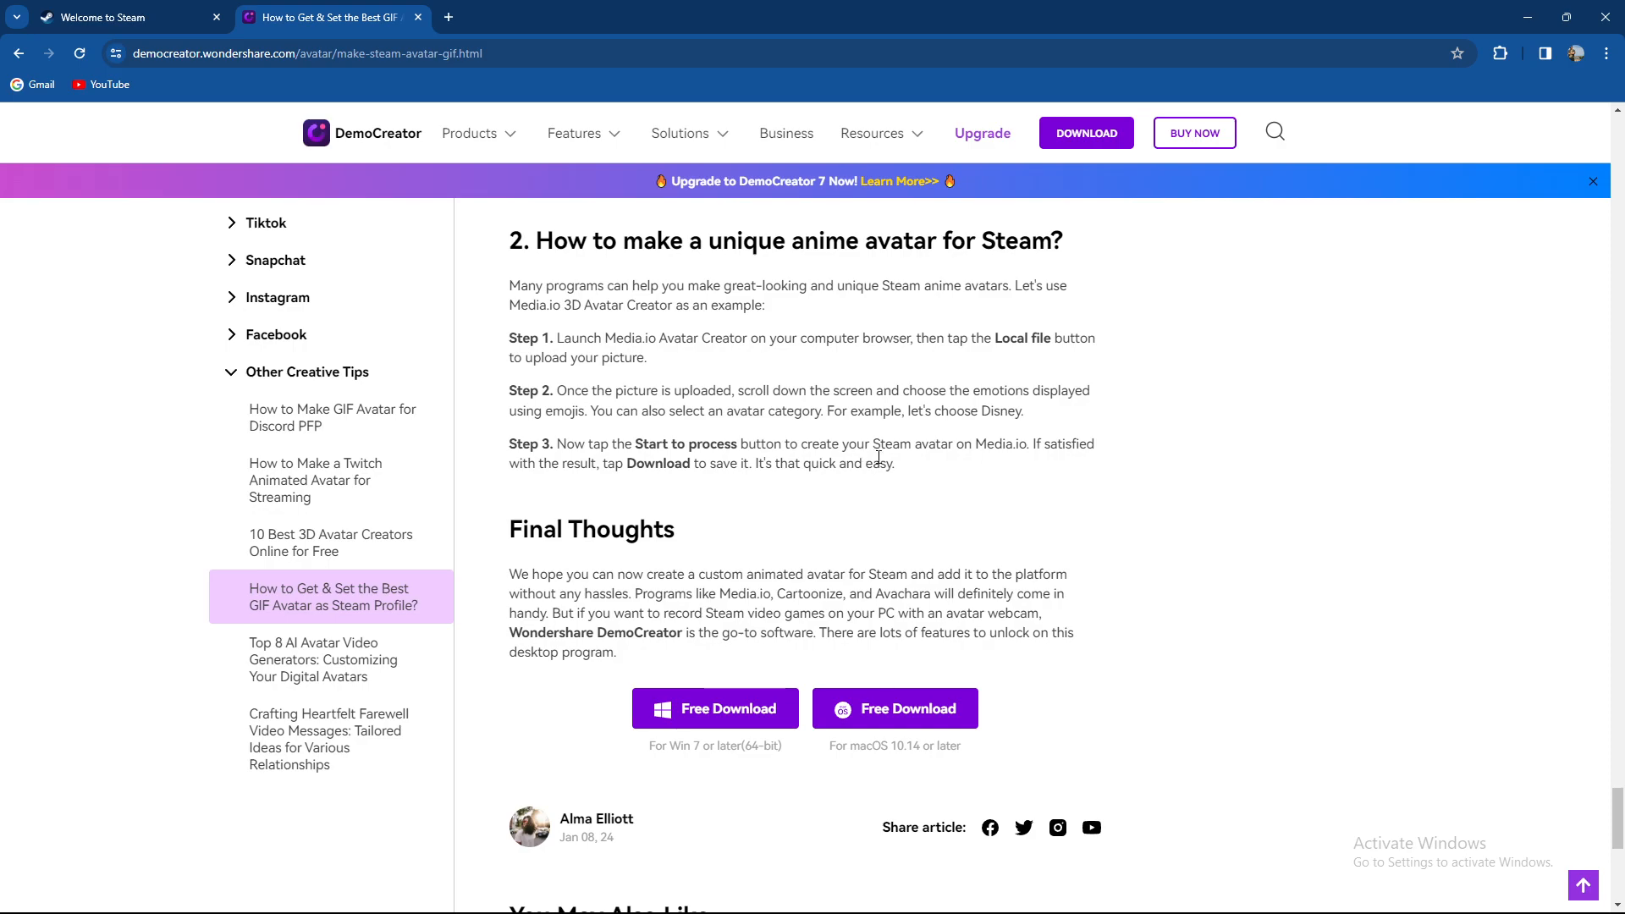
pyautogui.moveTo(596, 491)
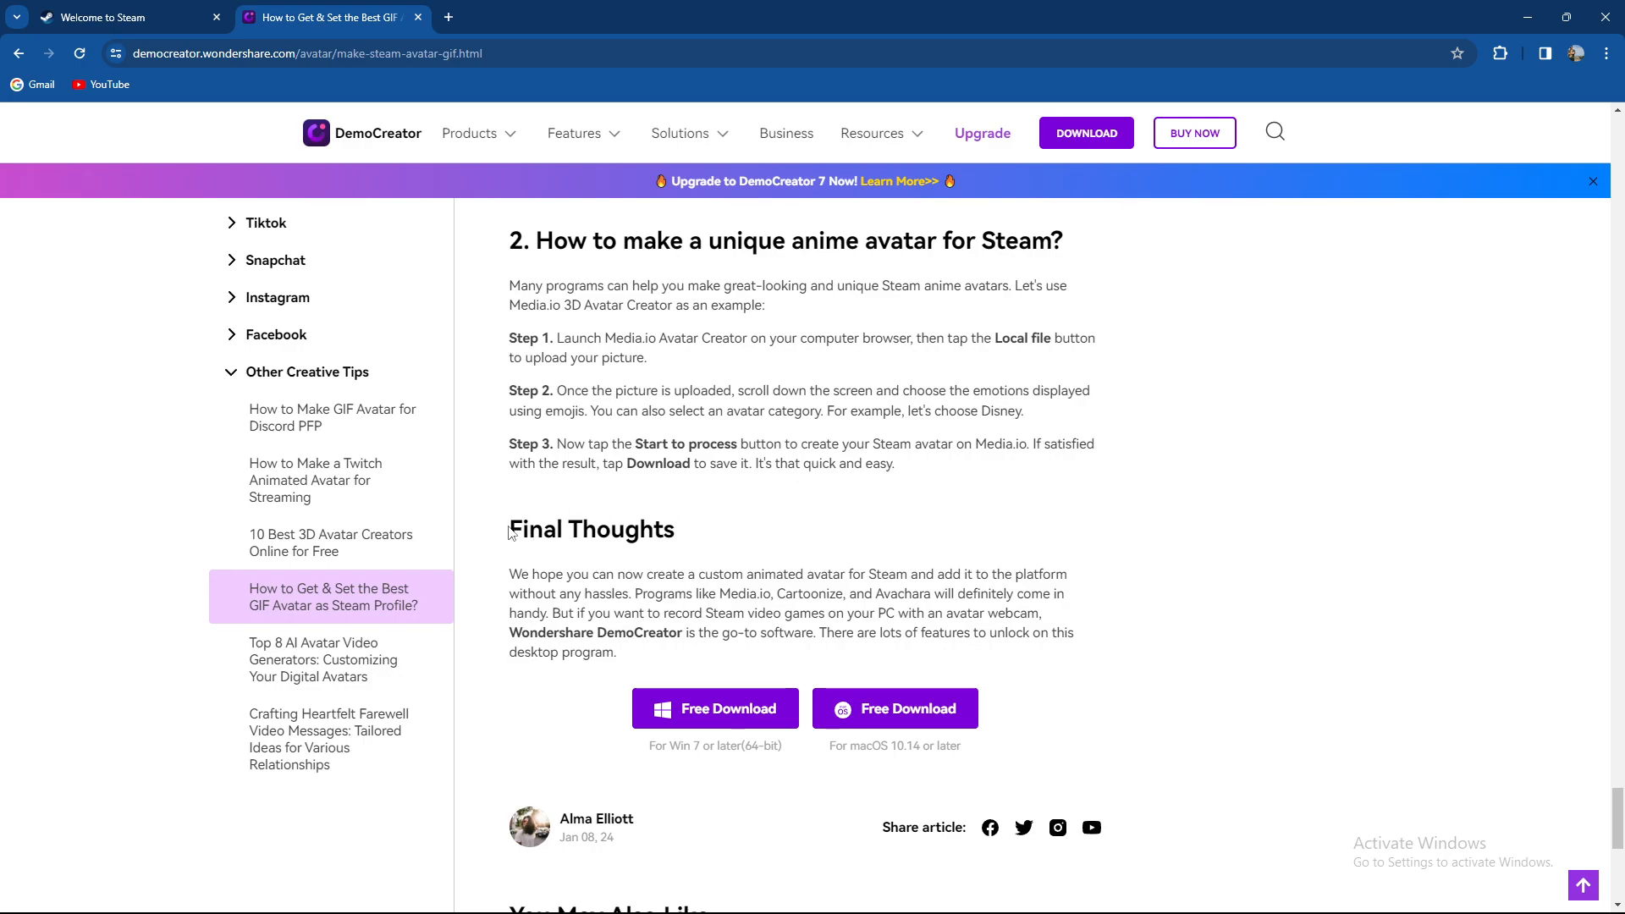
# Step: Review Part 3's four custom-avatar upload steps, then switch to the Welcome to Steam store tab
pyautogui.scroll(3)
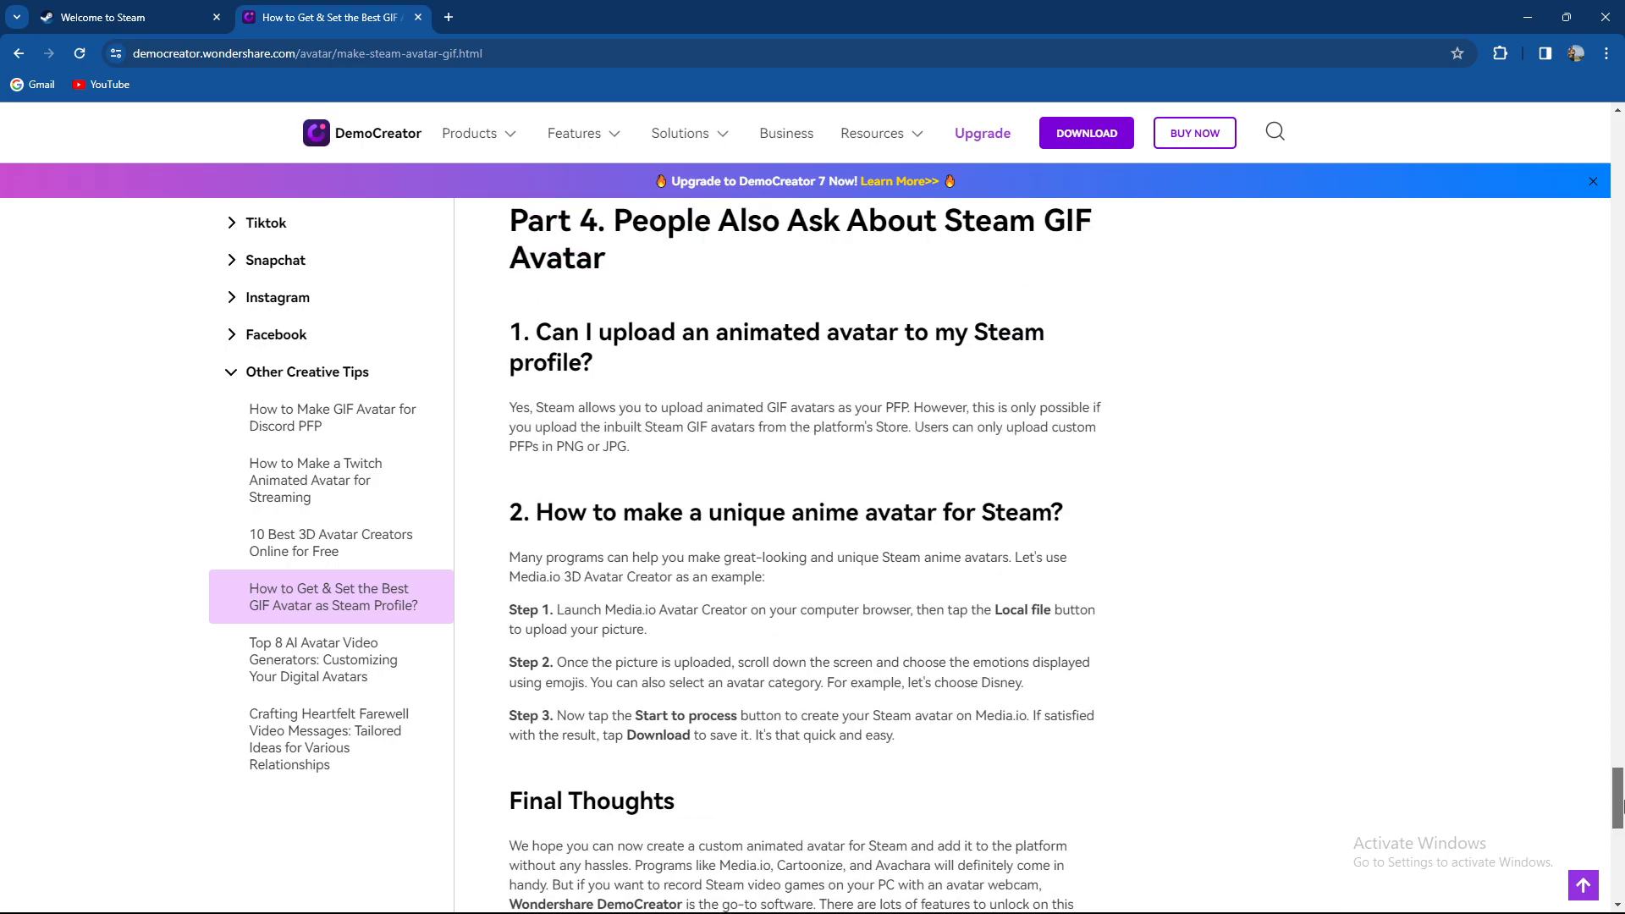
pyautogui.scroll(3)
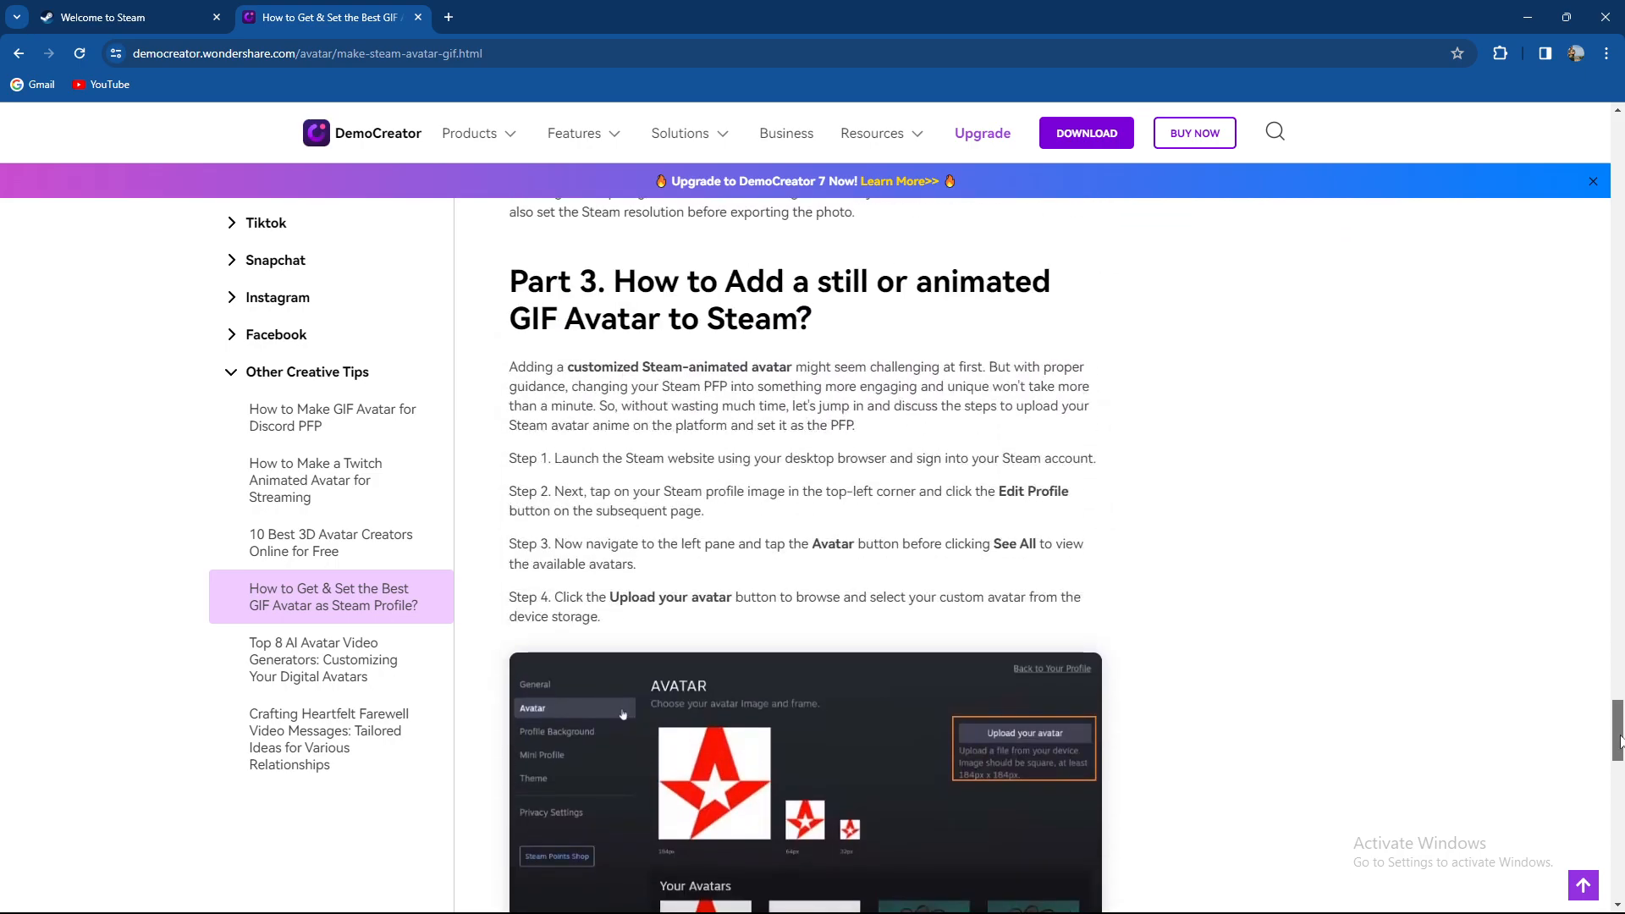
pyautogui.scroll(-3)
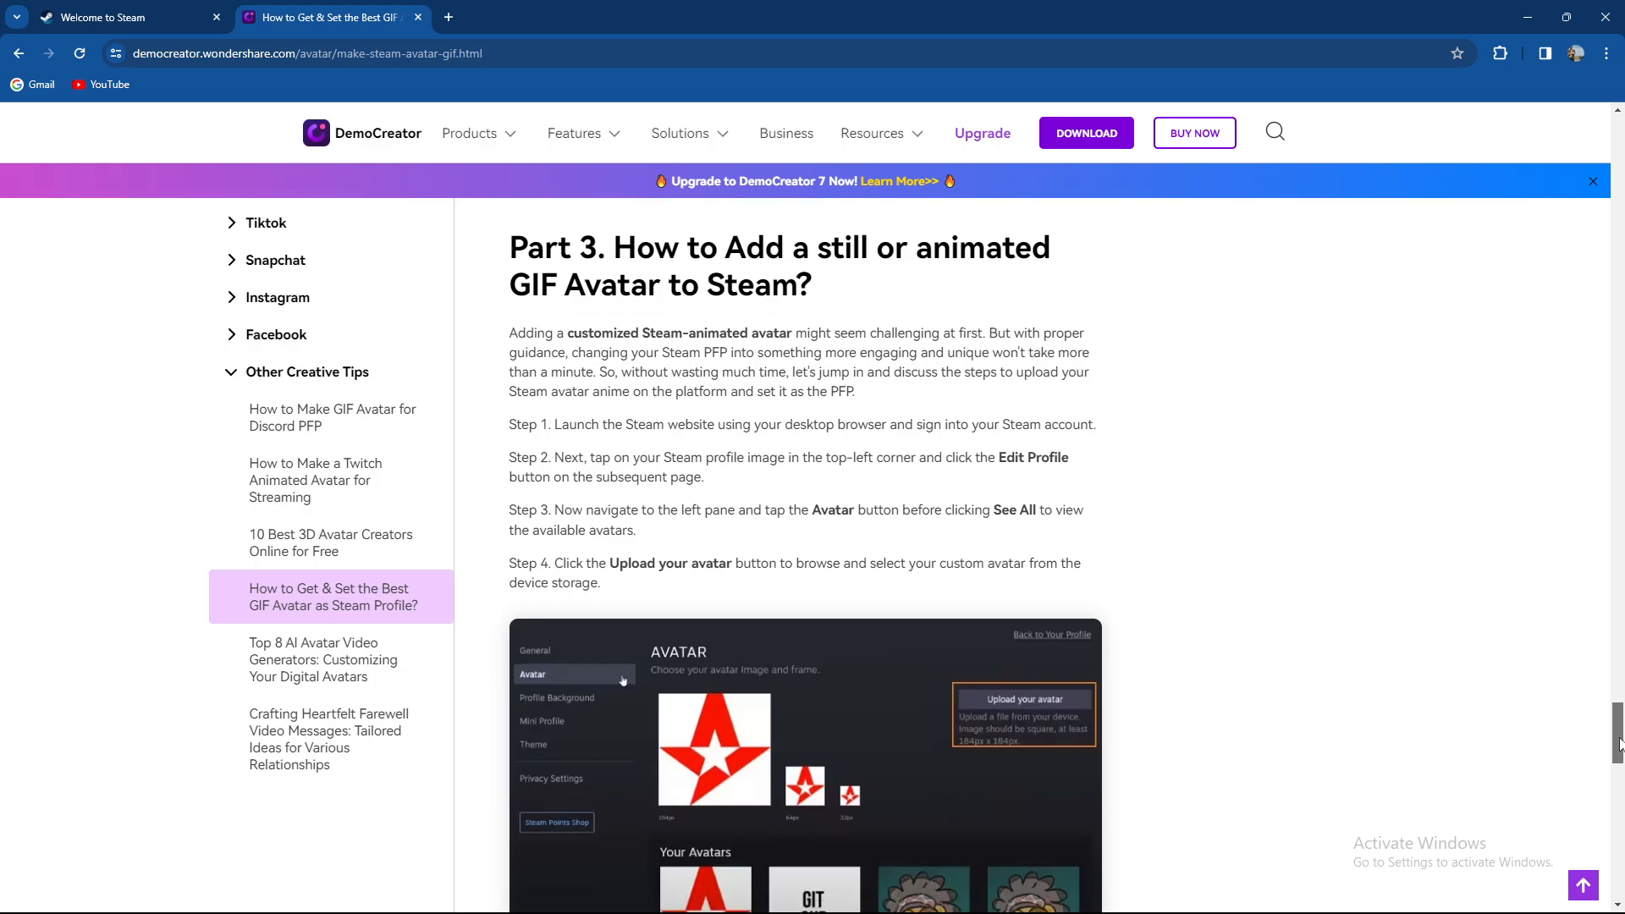
pyautogui.scroll(-3)
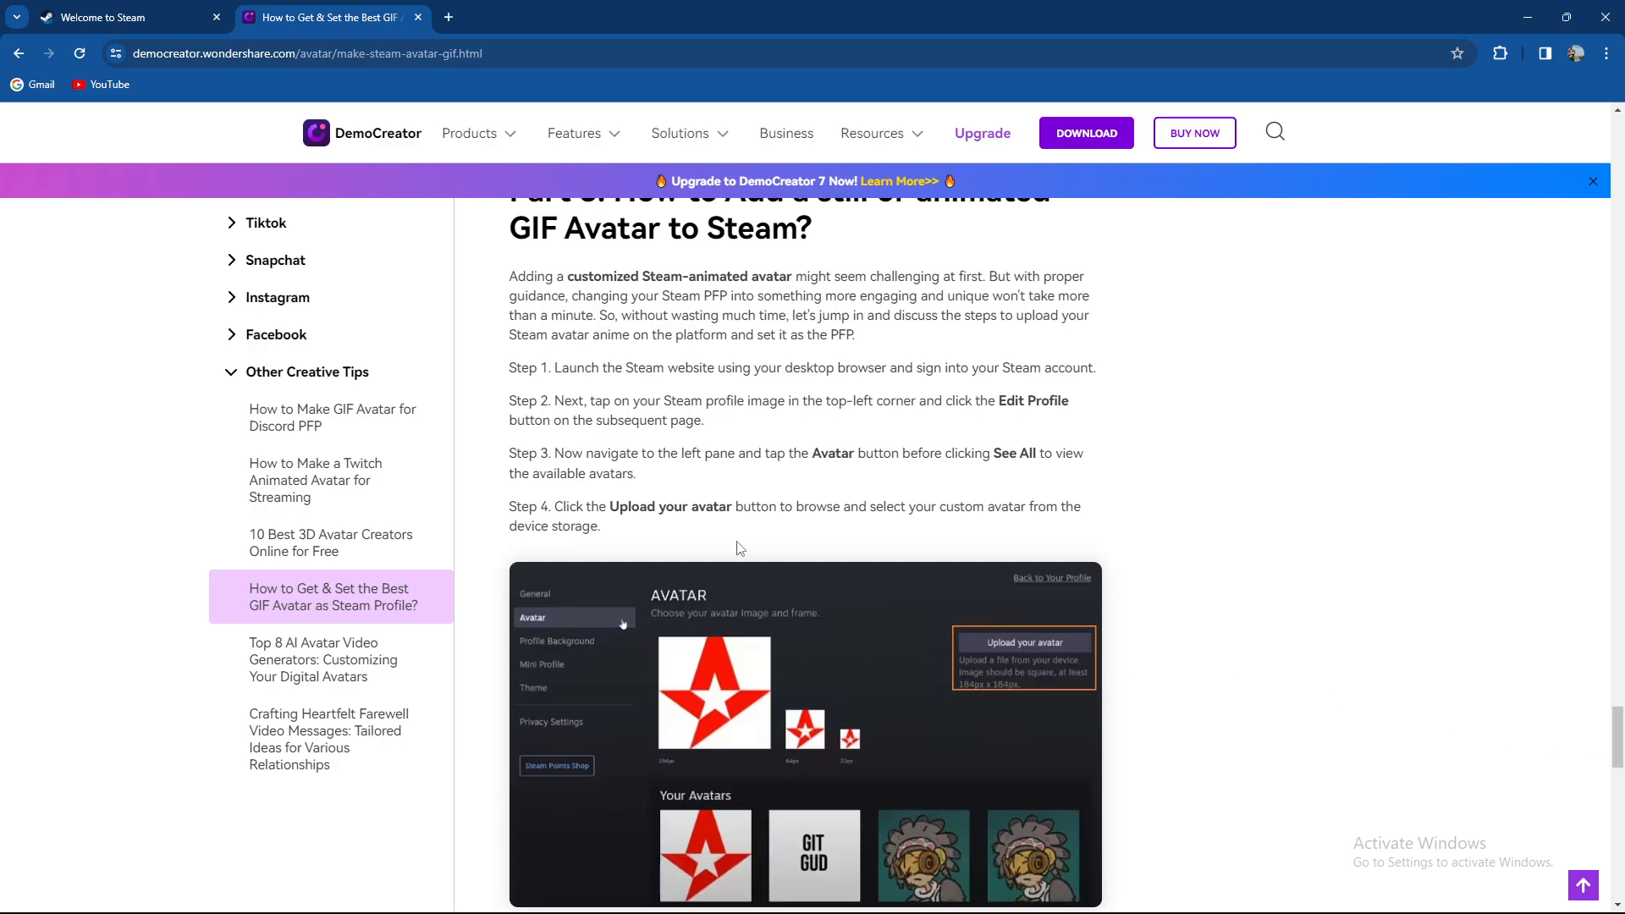
pyautogui.moveTo(925, 388)
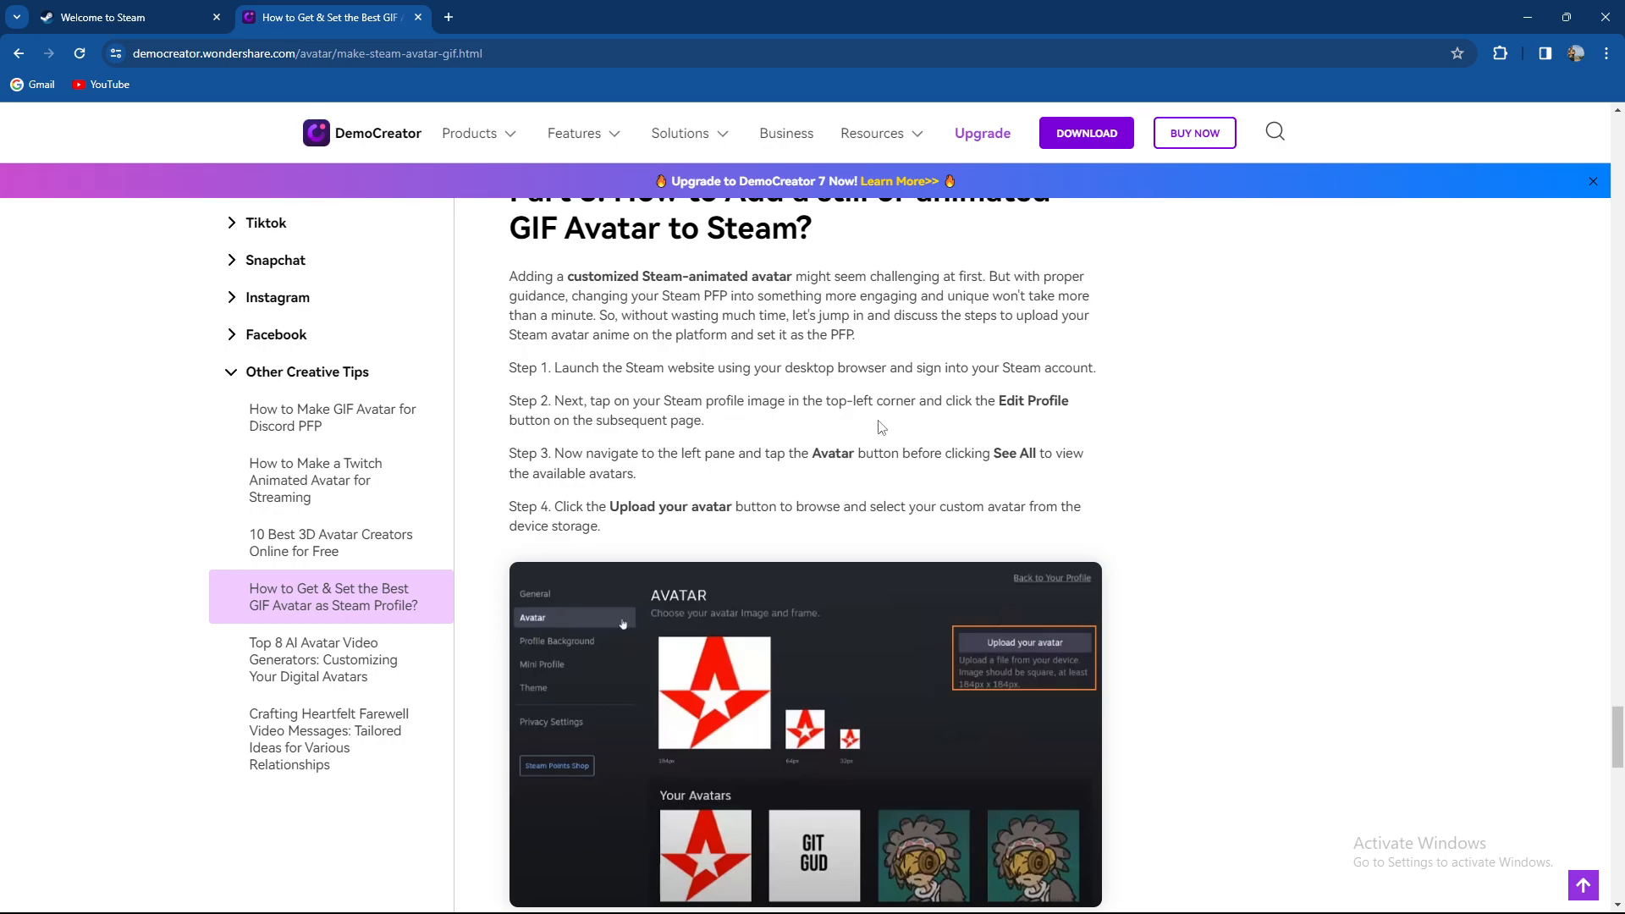
pyautogui.moveTo(553, 449)
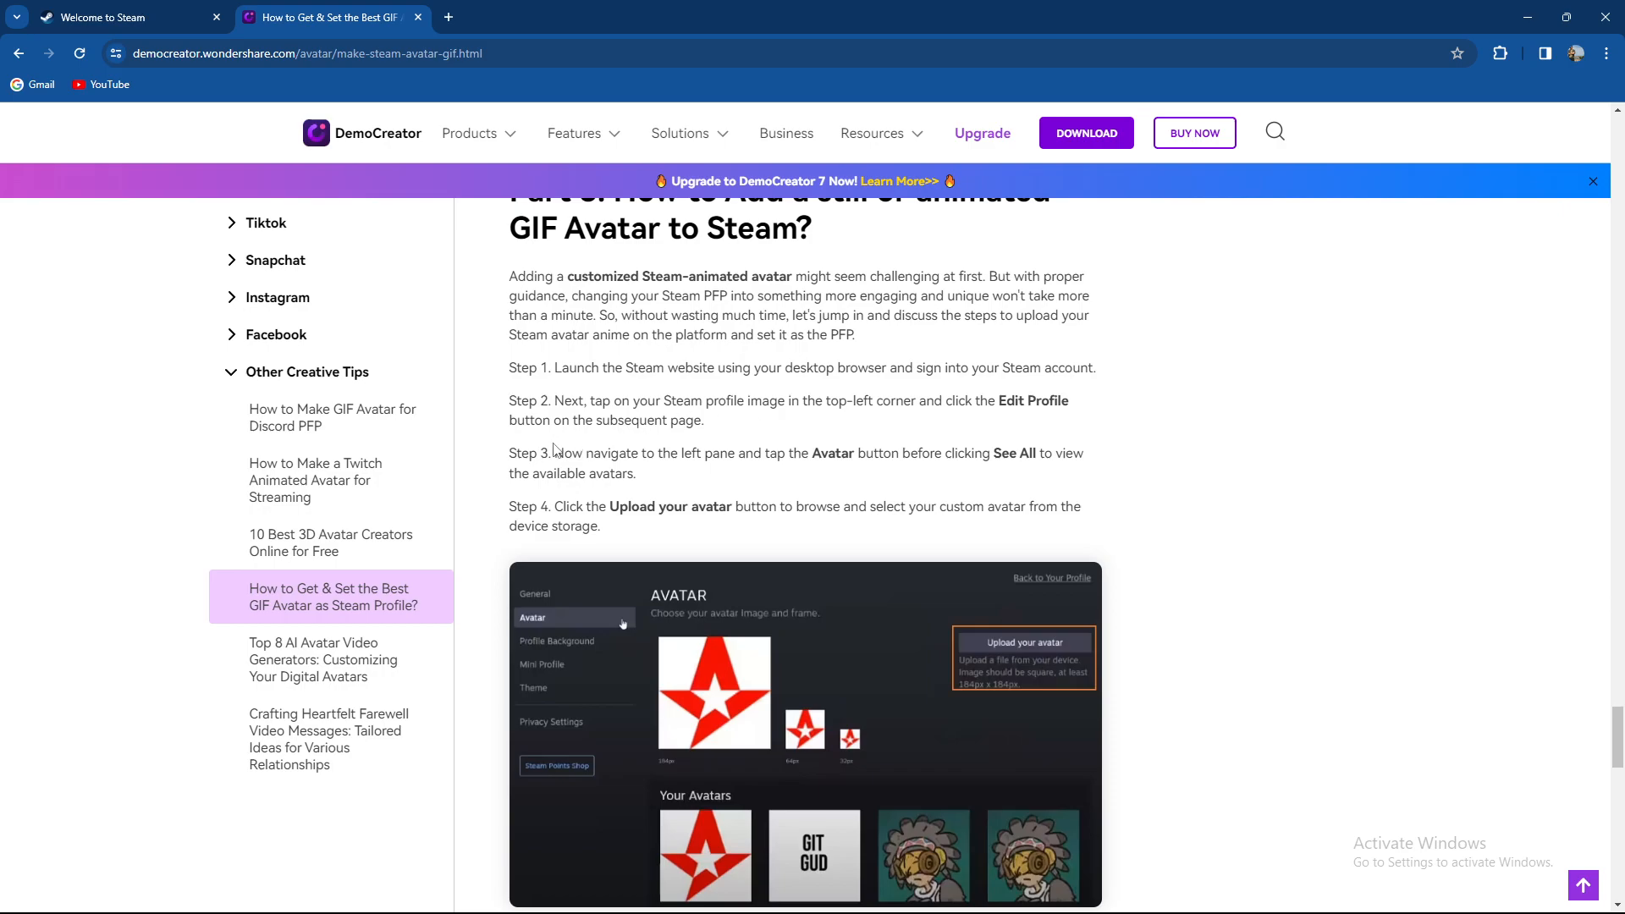
pyautogui.moveTo(606, 440)
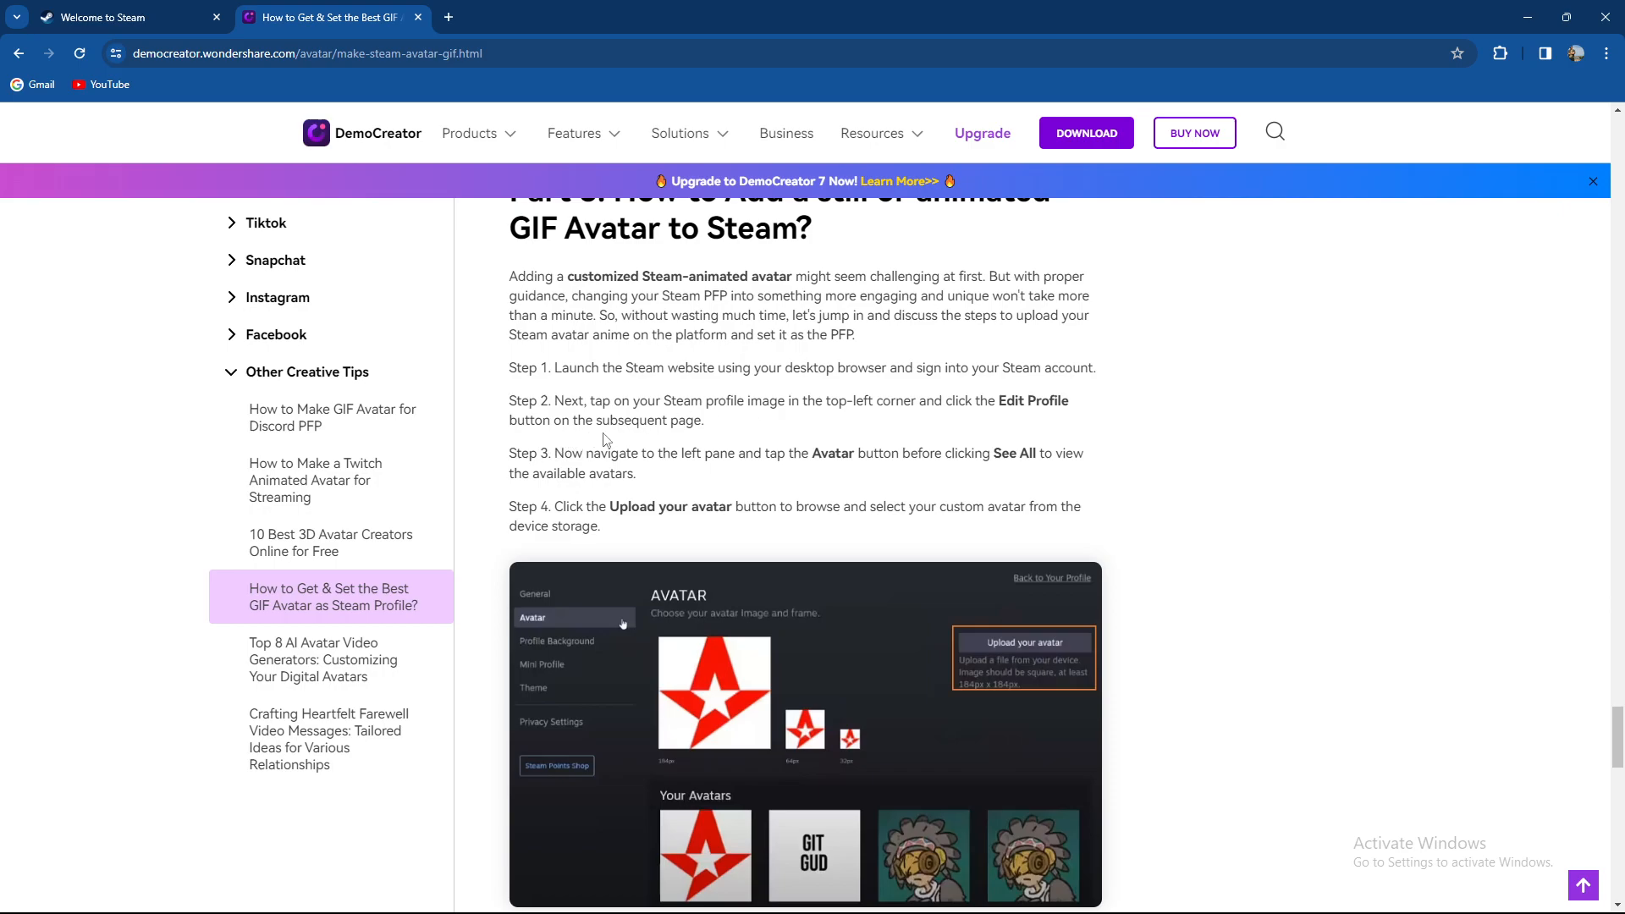
pyautogui.moveTo(767, 468)
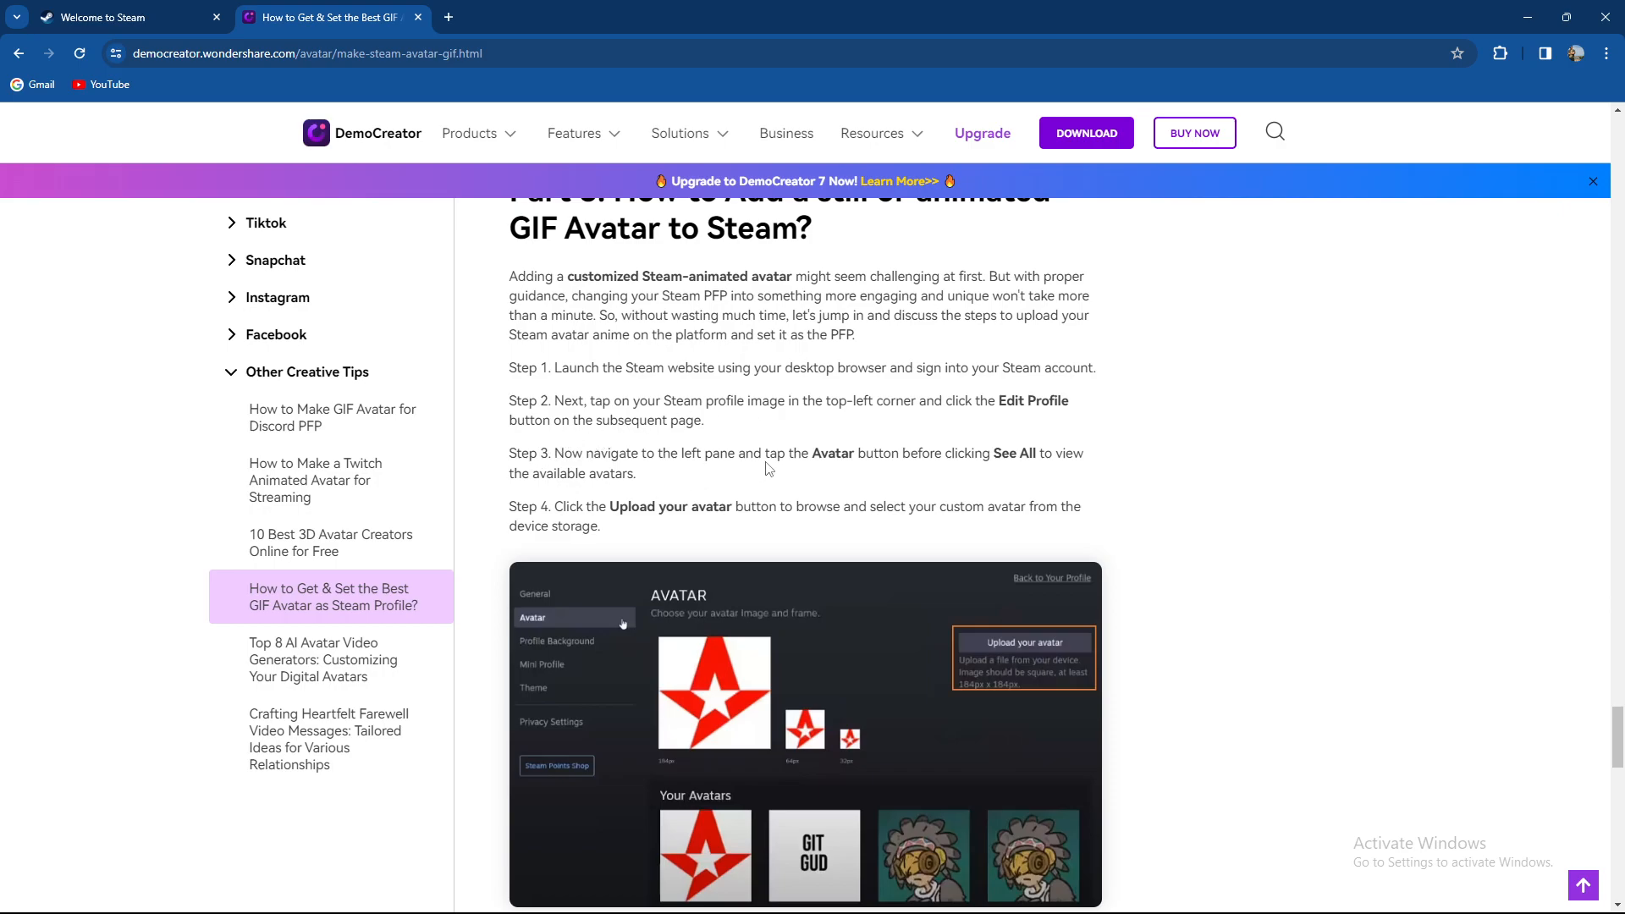
pyautogui.moveTo(1003, 507)
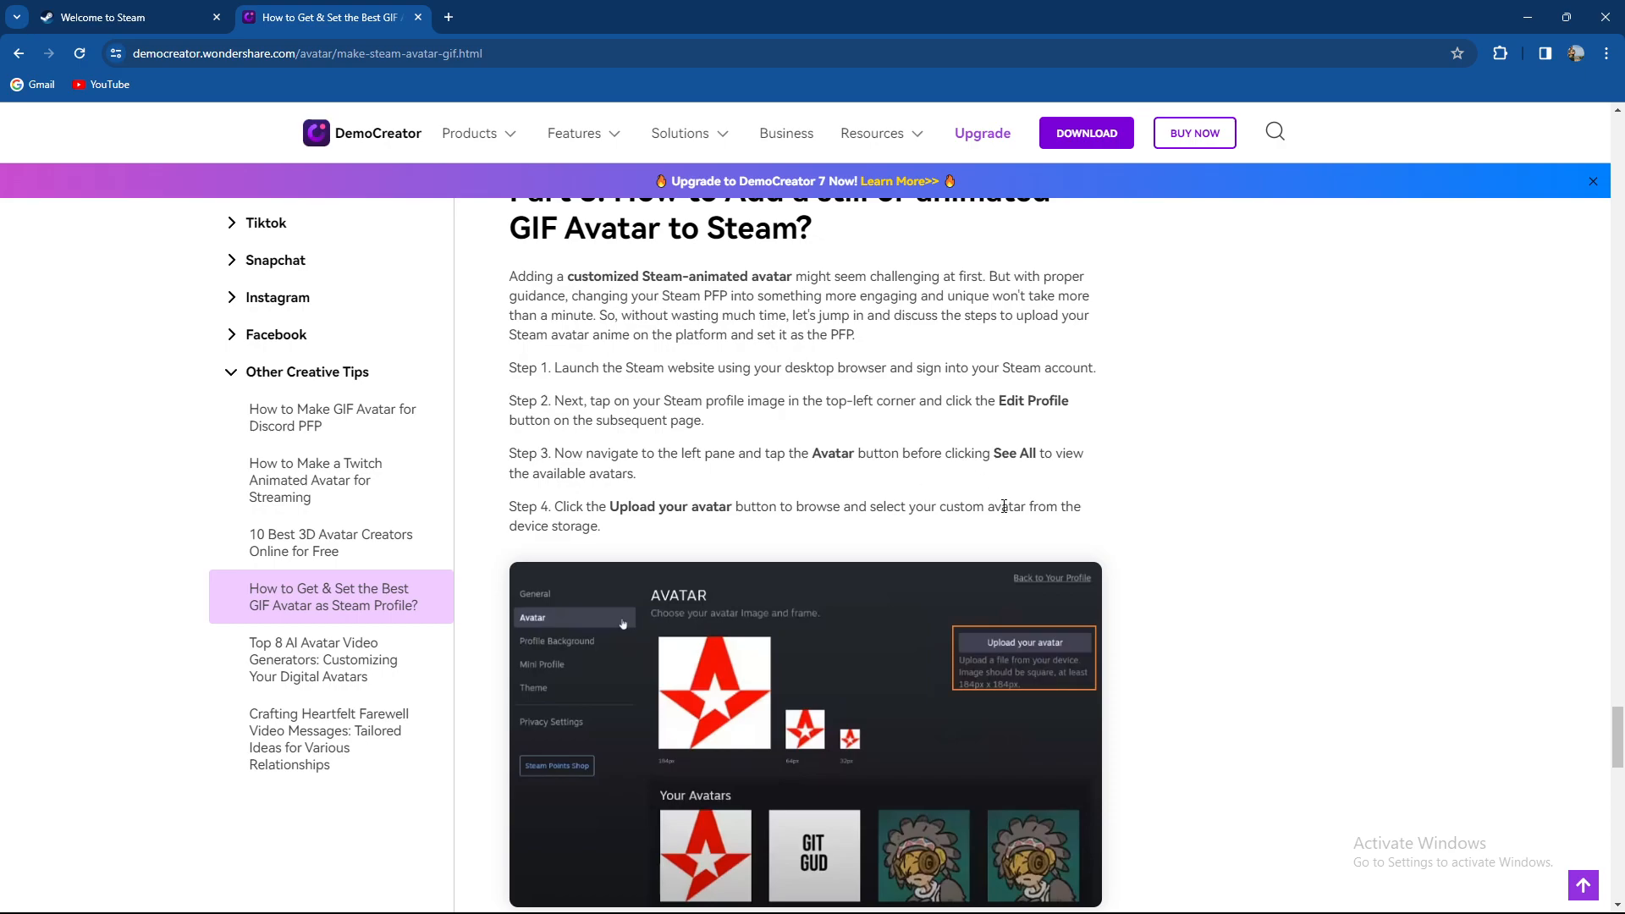
pyautogui.moveTo(485, 530)
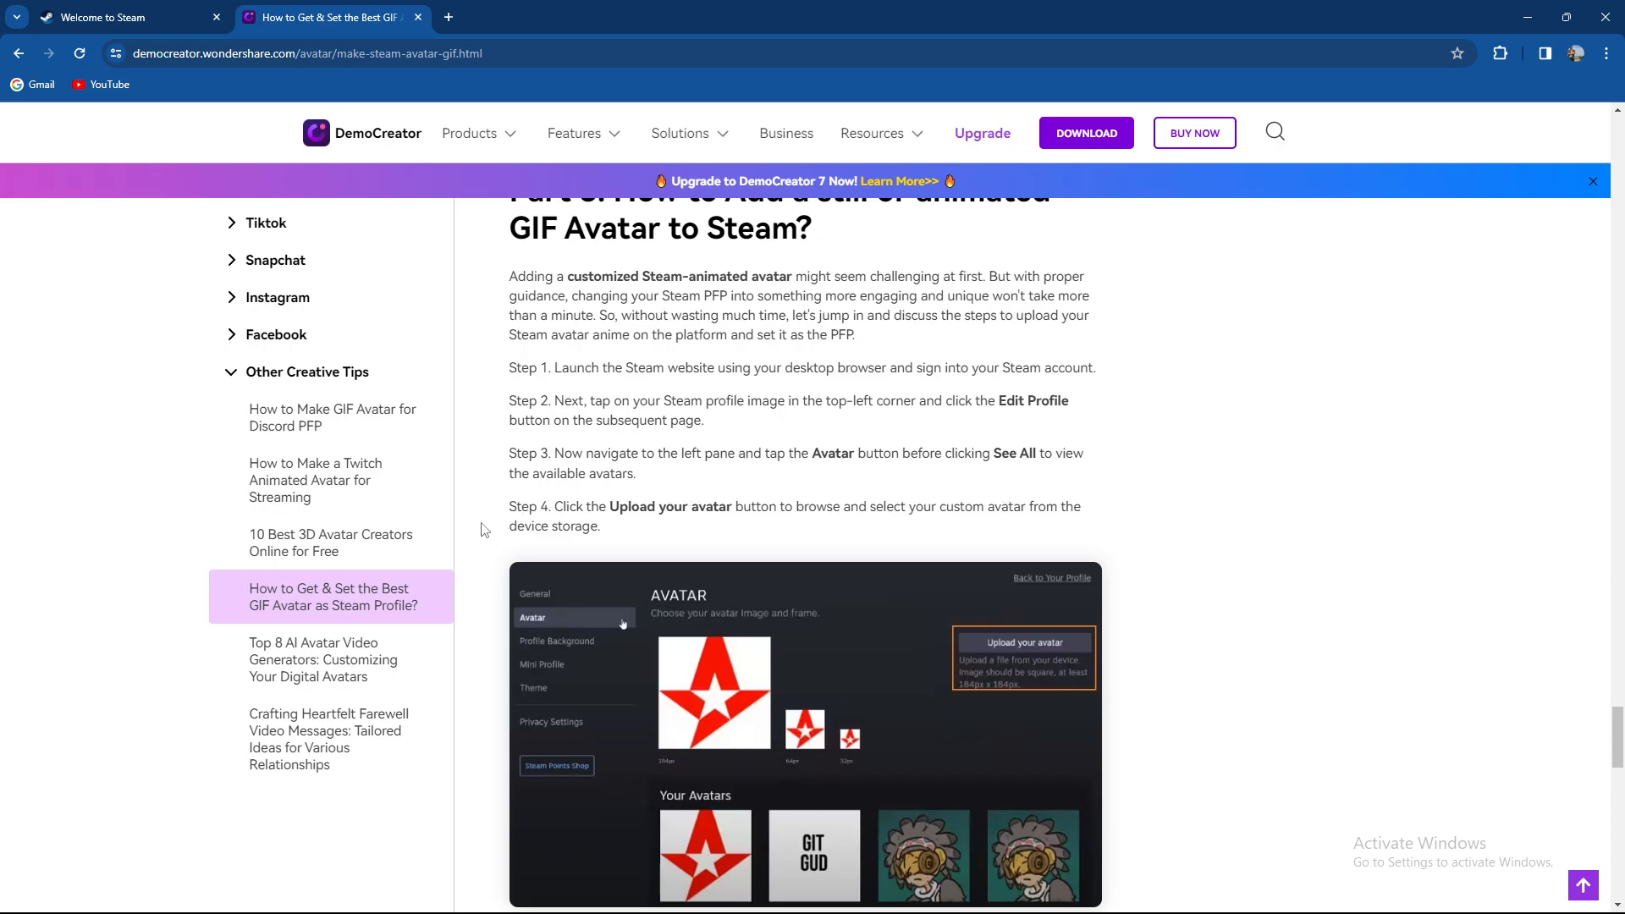
pyautogui.moveTo(798, 527)
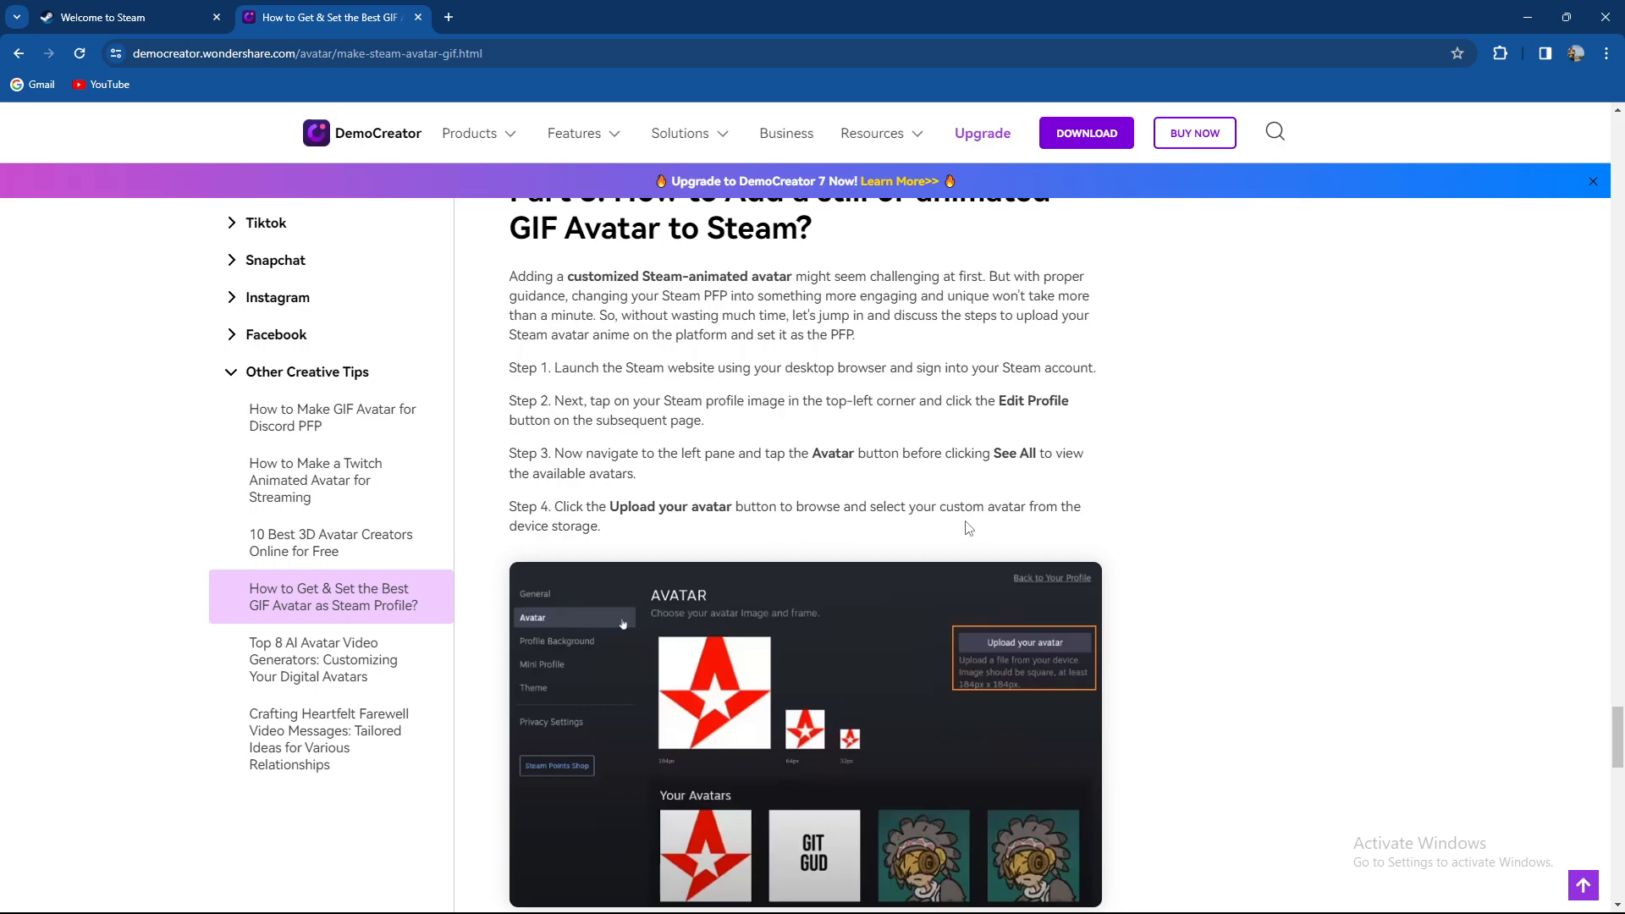
pyautogui.moveTo(245, 122)
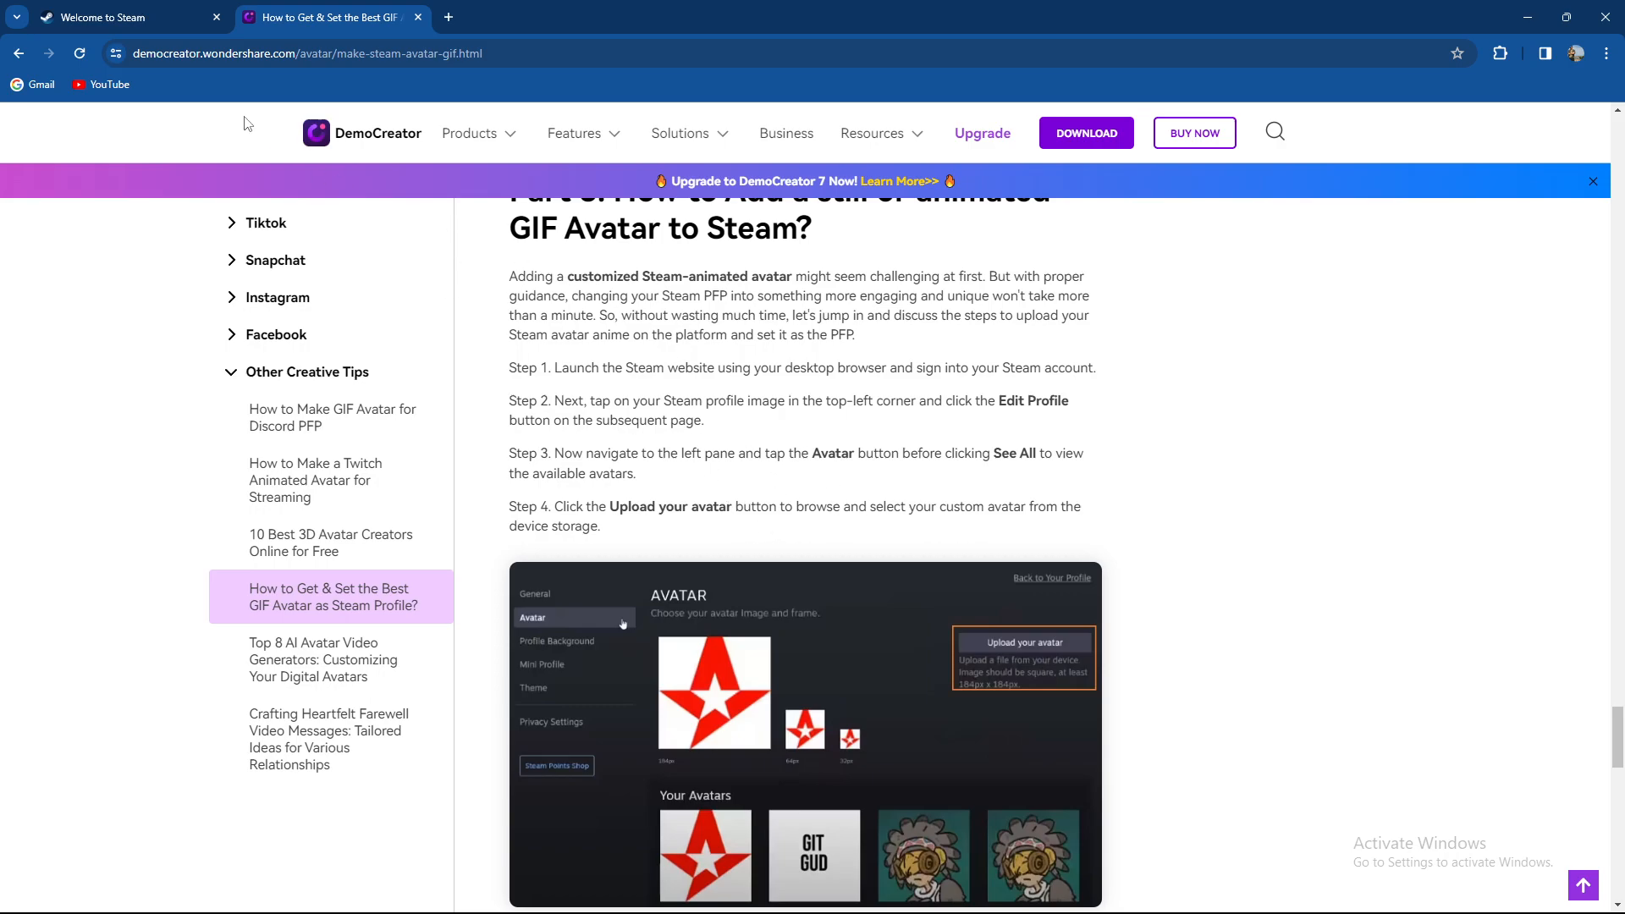
pyautogui.click(103, 18)
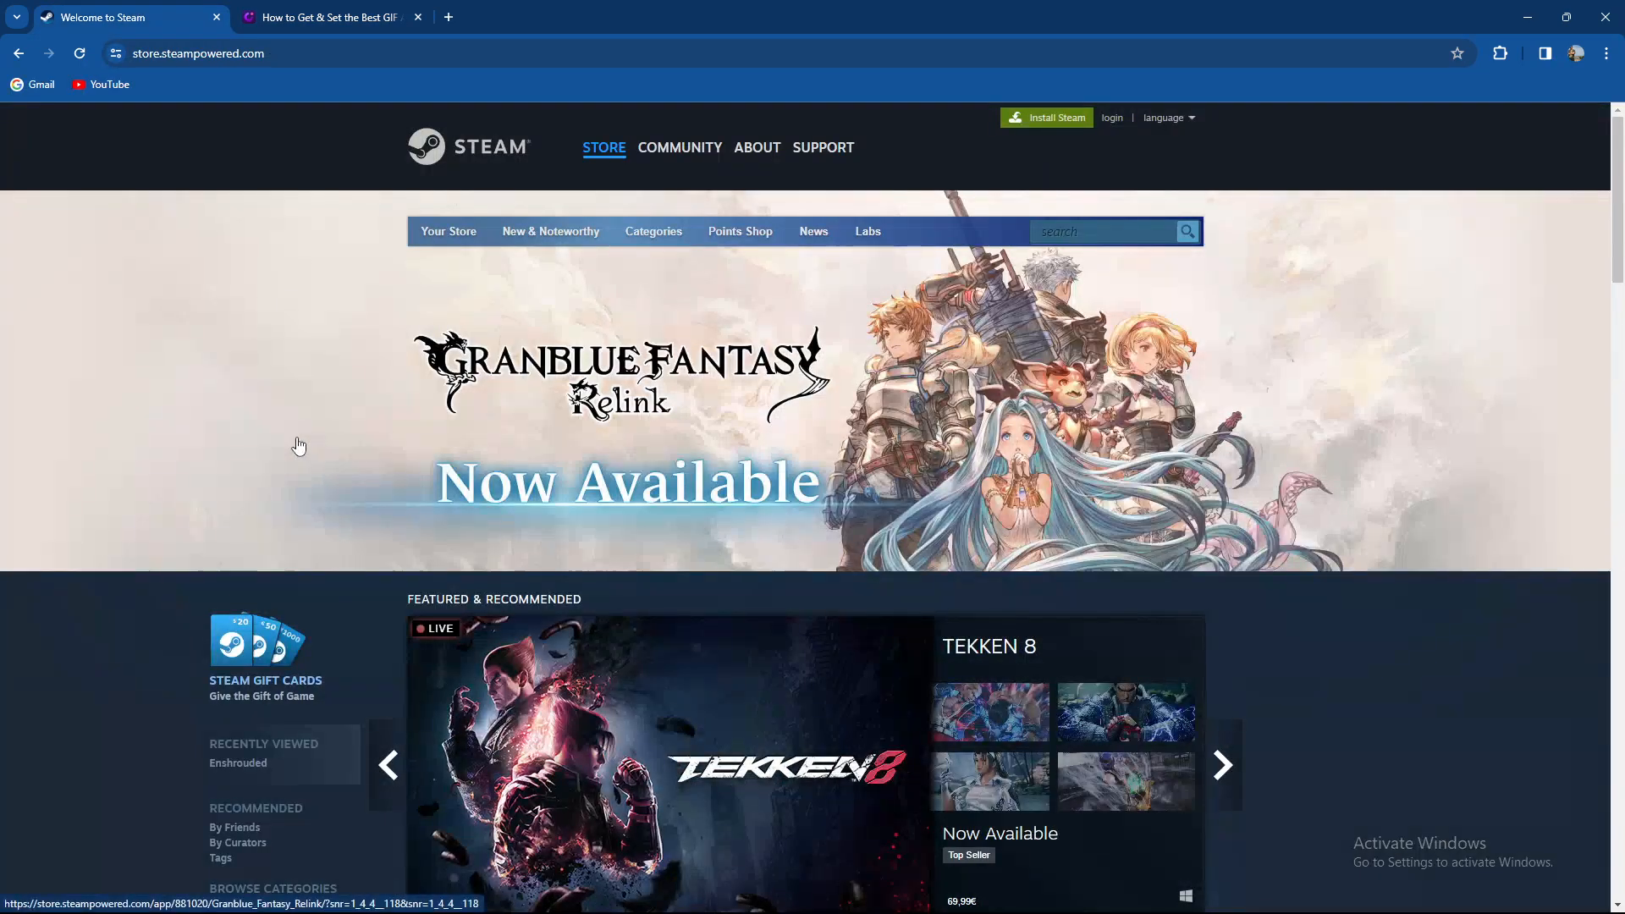